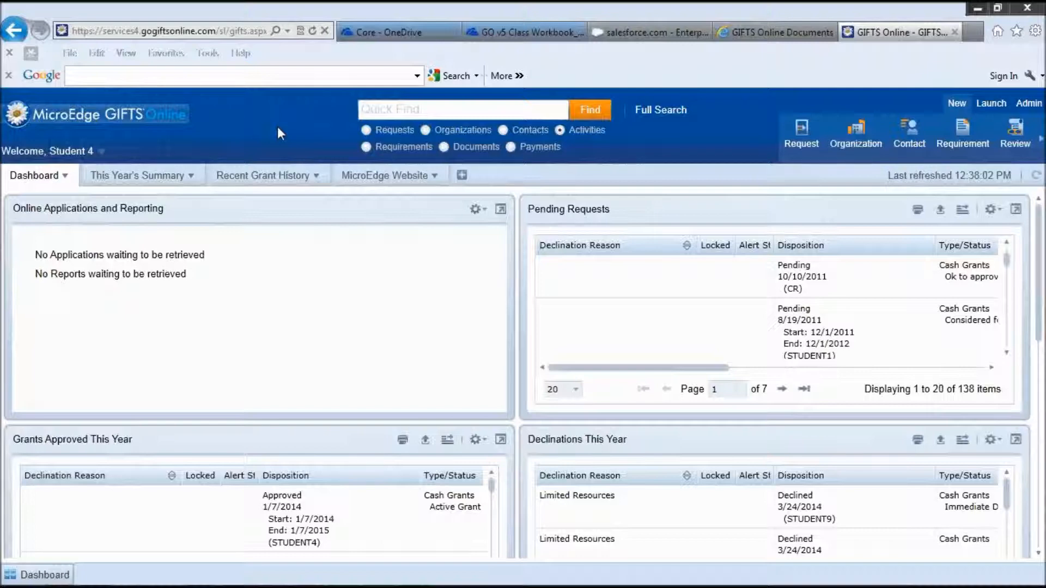
mouse_move(248, 130)
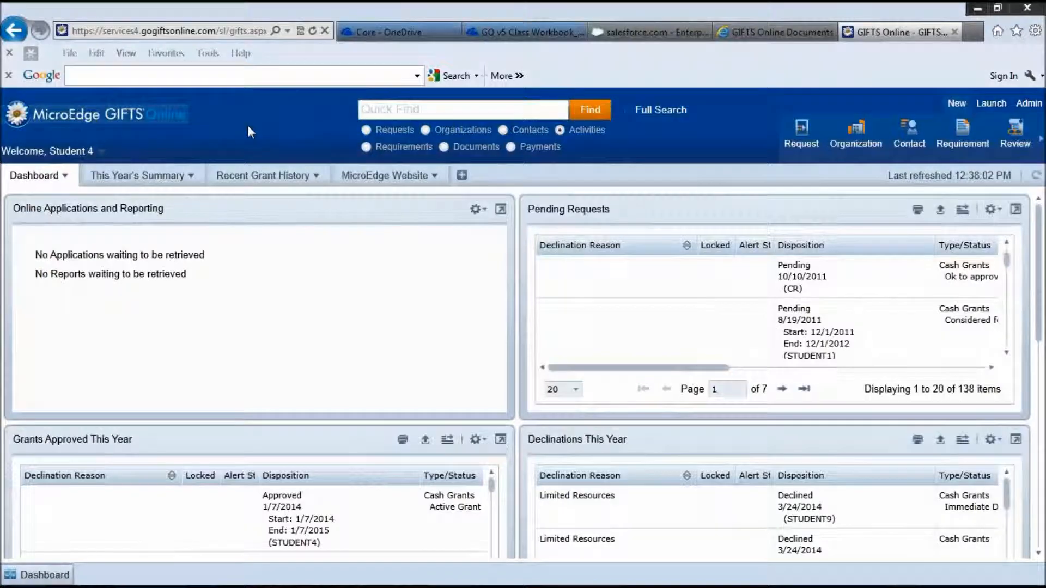
mouse_move(177, 287)
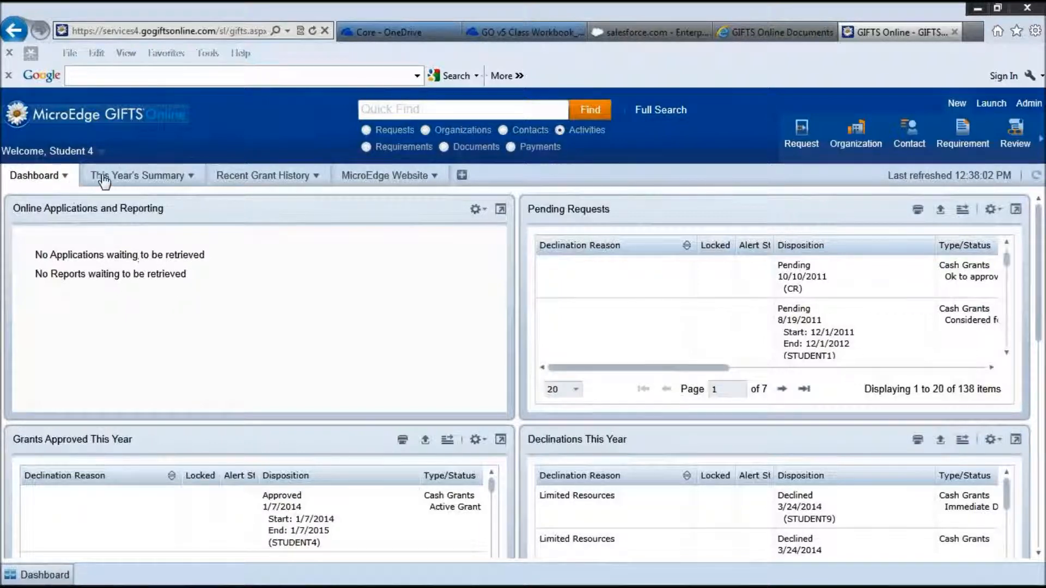
mouse_move(376, 174)
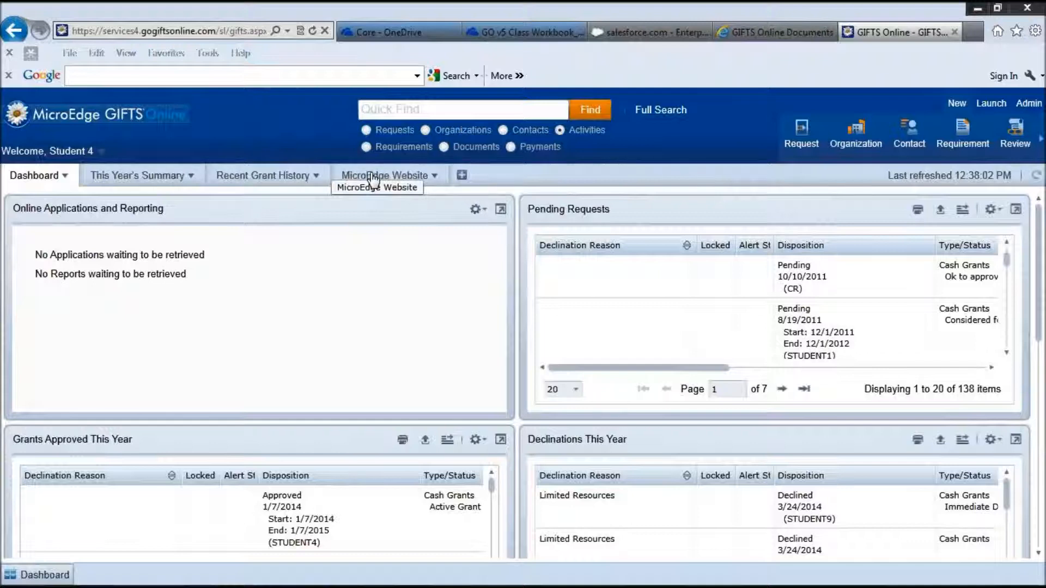
mouse_move(519, 185)
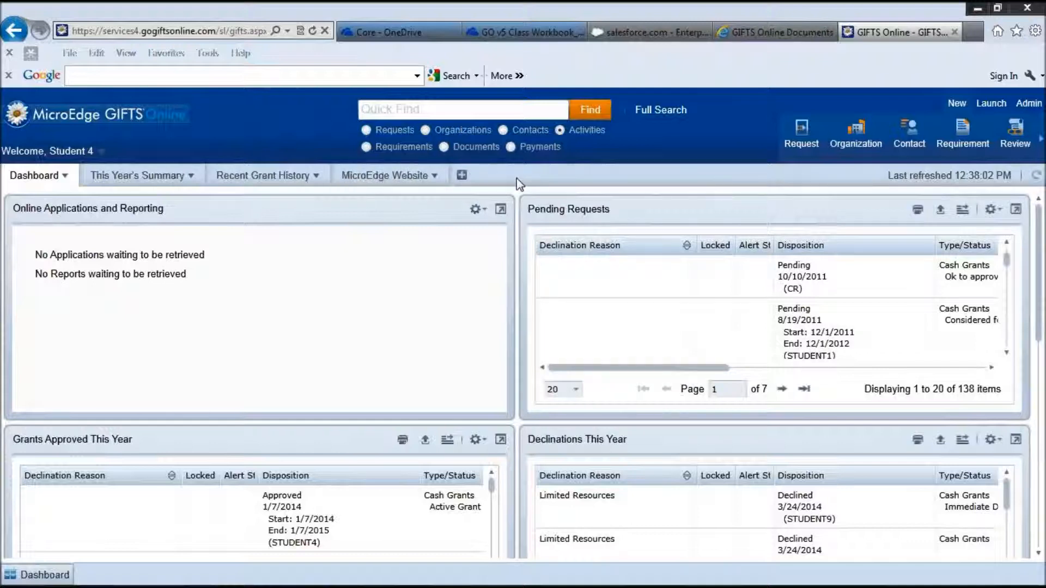
mouse_move(303, 175)
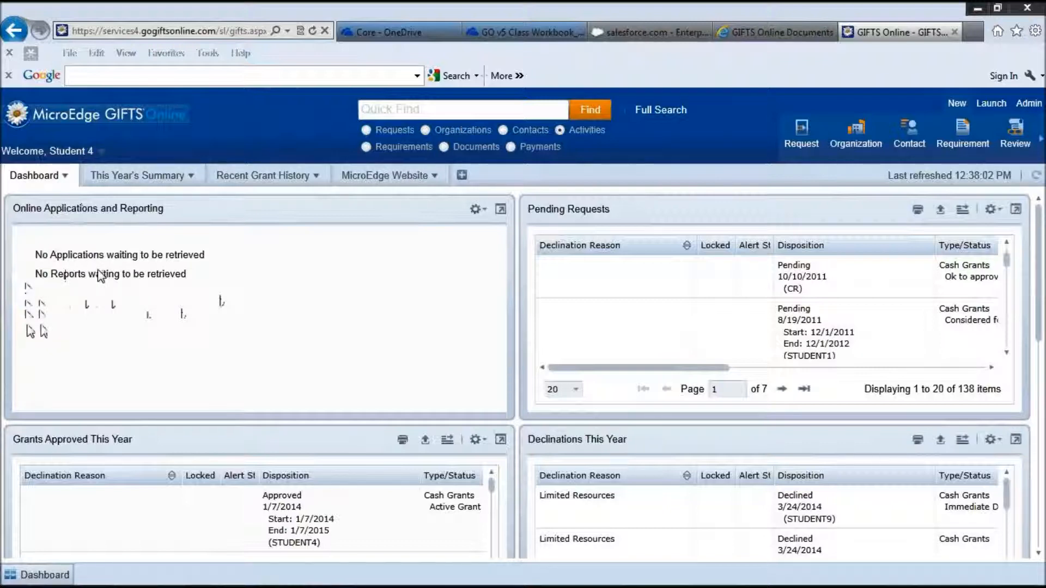
mouse_move(130, 280)
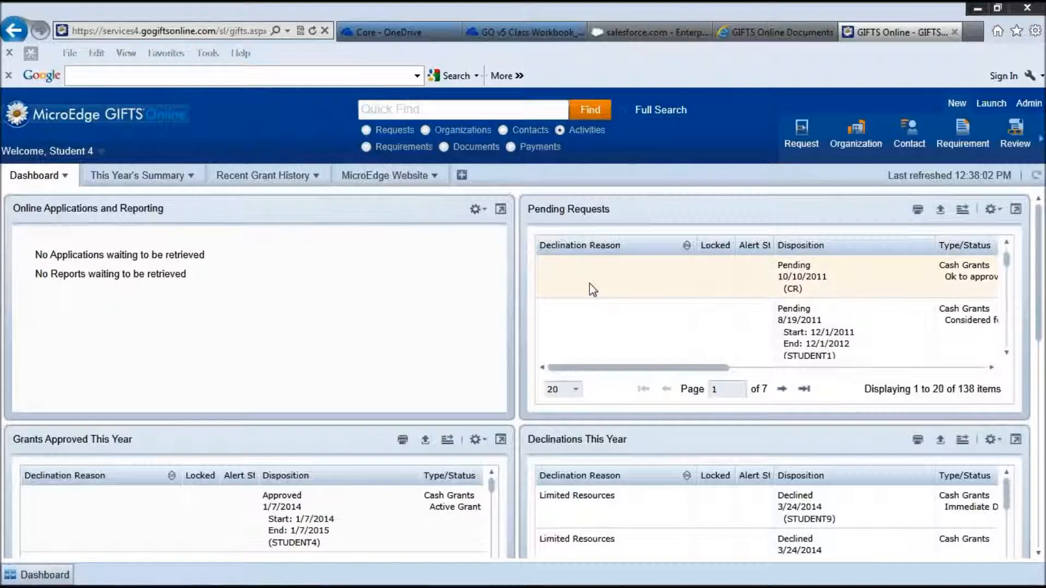
Scroll the dashboard down to the Payments Due, Payments Made and Activities panels
scroll("down", 3)
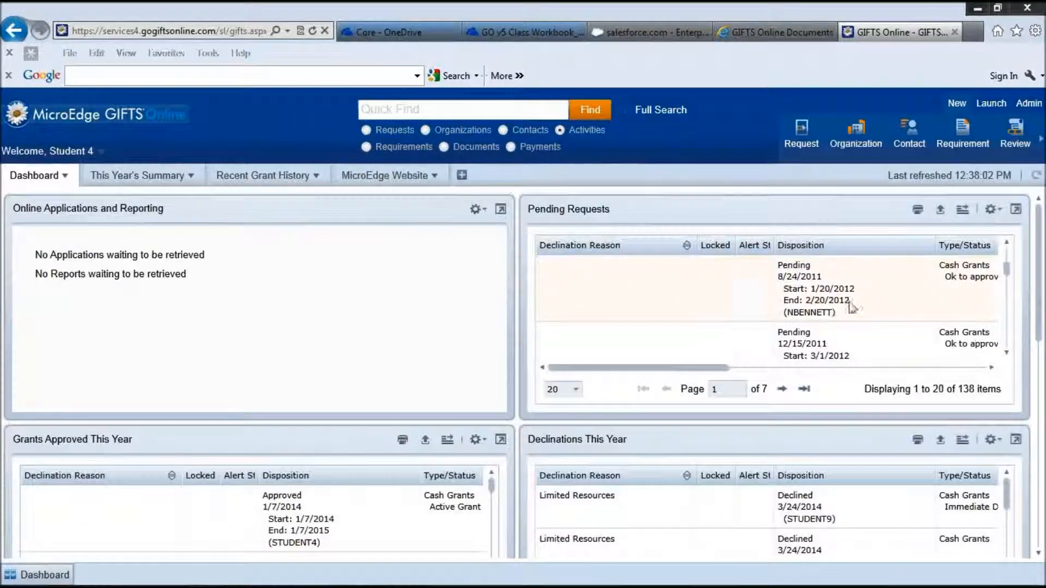
scroll("down", 3)
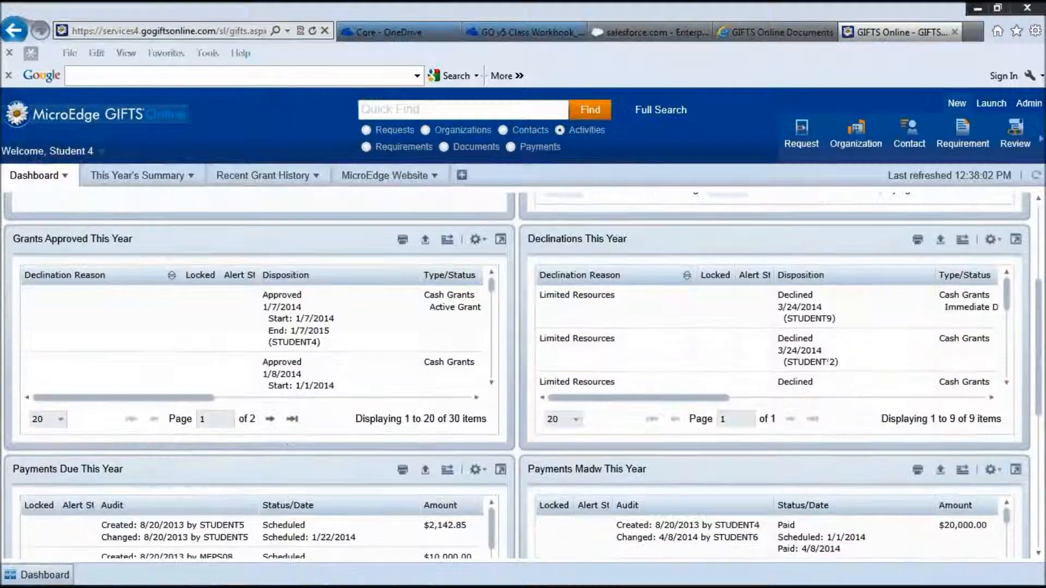
scroll("up", 3)
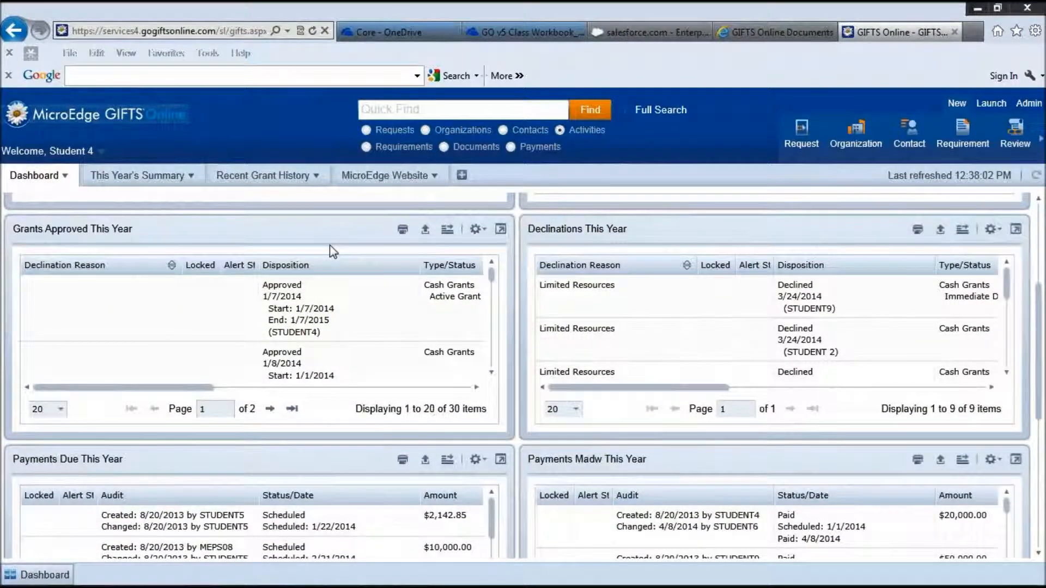
mouse_move(352, 250)
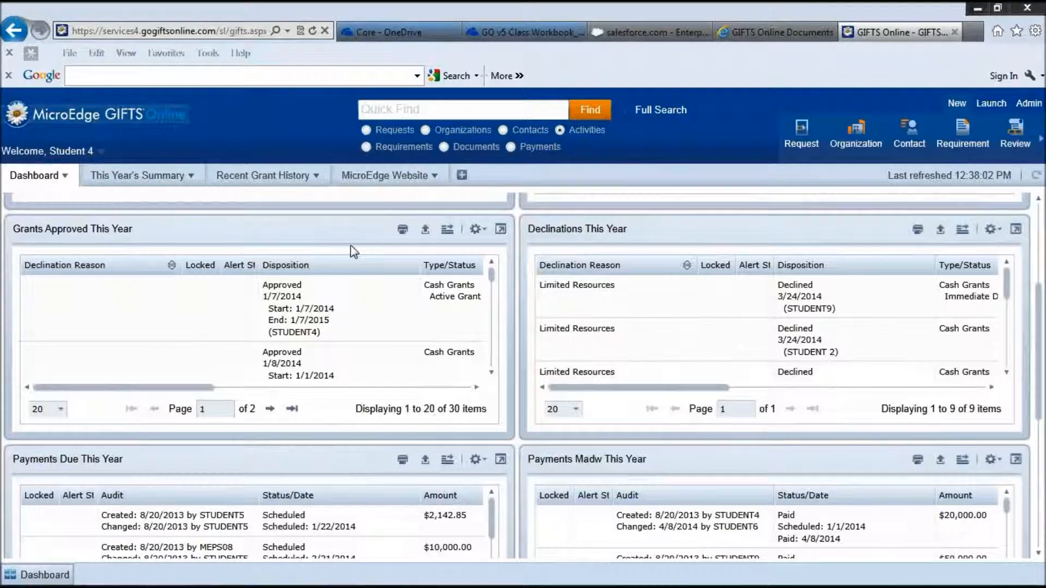
mouse_move(652, 428)
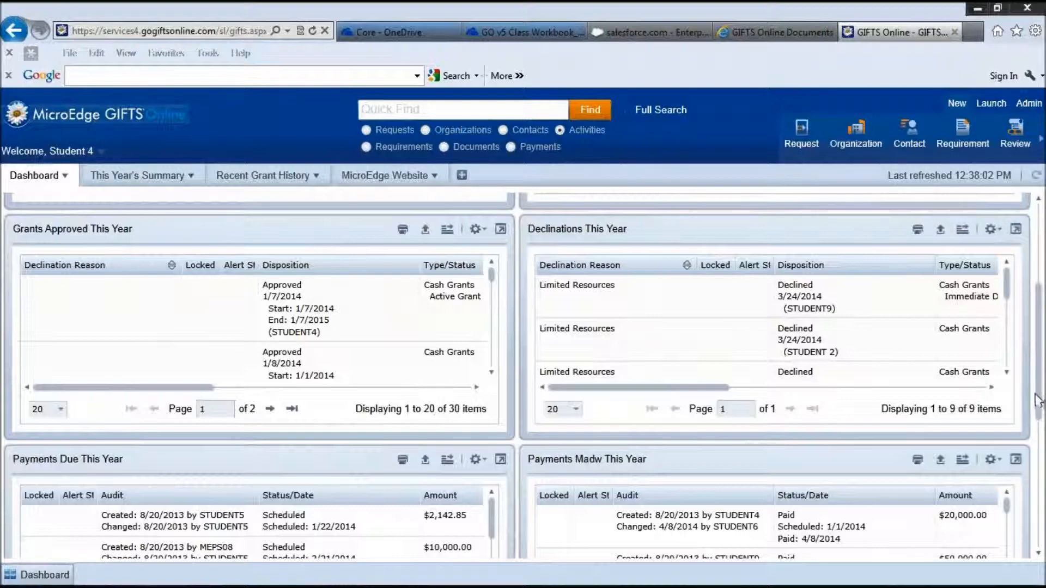
scroll("down", 3)
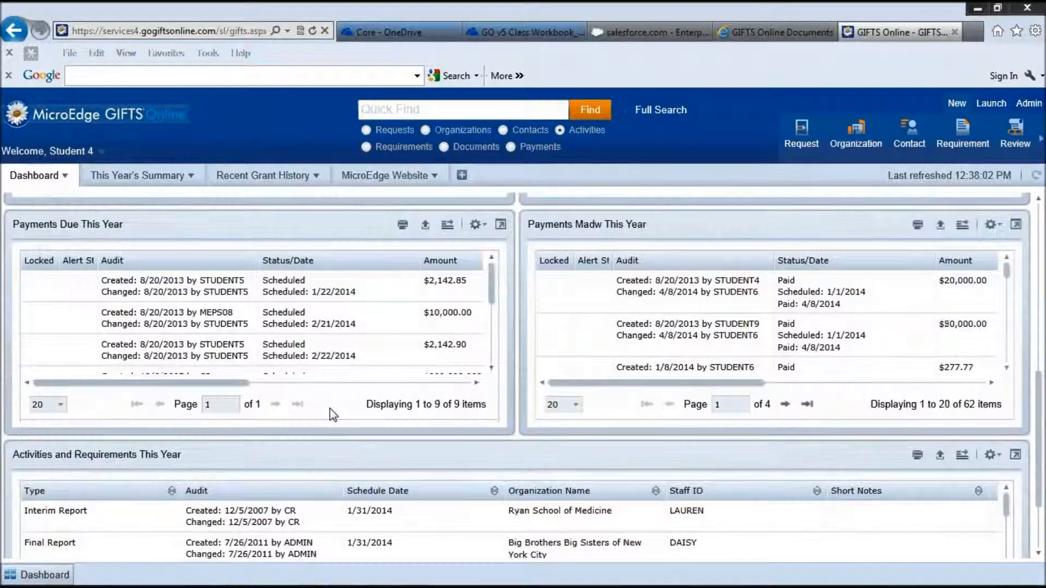
mouse_move(176, 386)
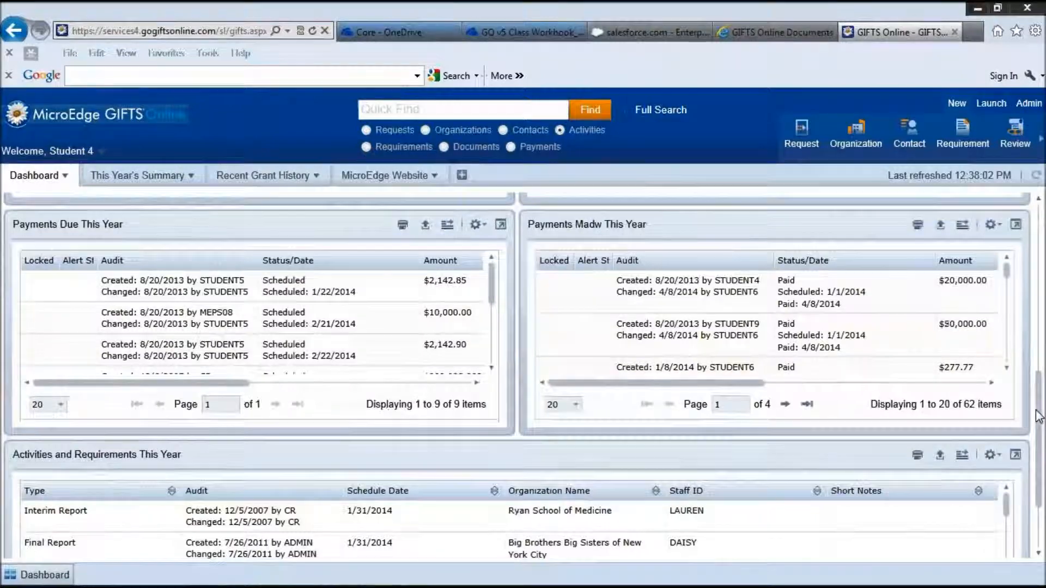
Show the page-size choices for the 52-item Activities and Requirements This Year list
scroll("down", 3)
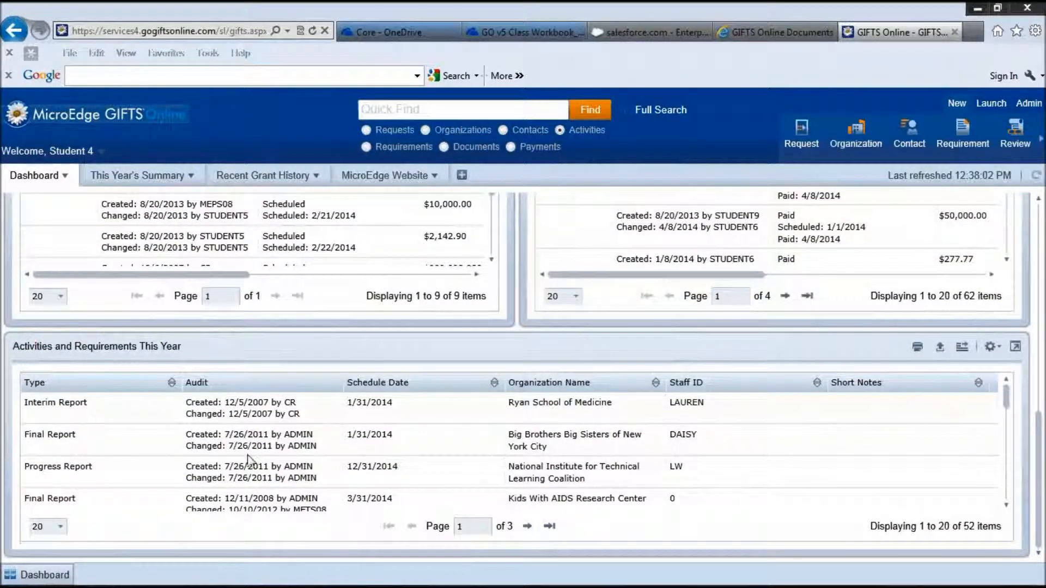
mouse_move(595, 507)
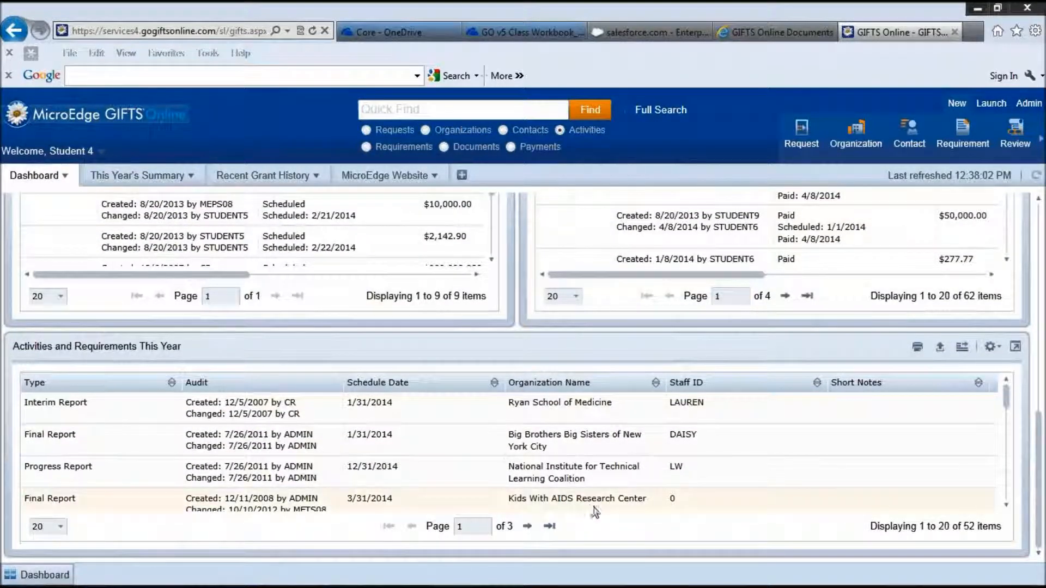
mouse_move(621, 510)
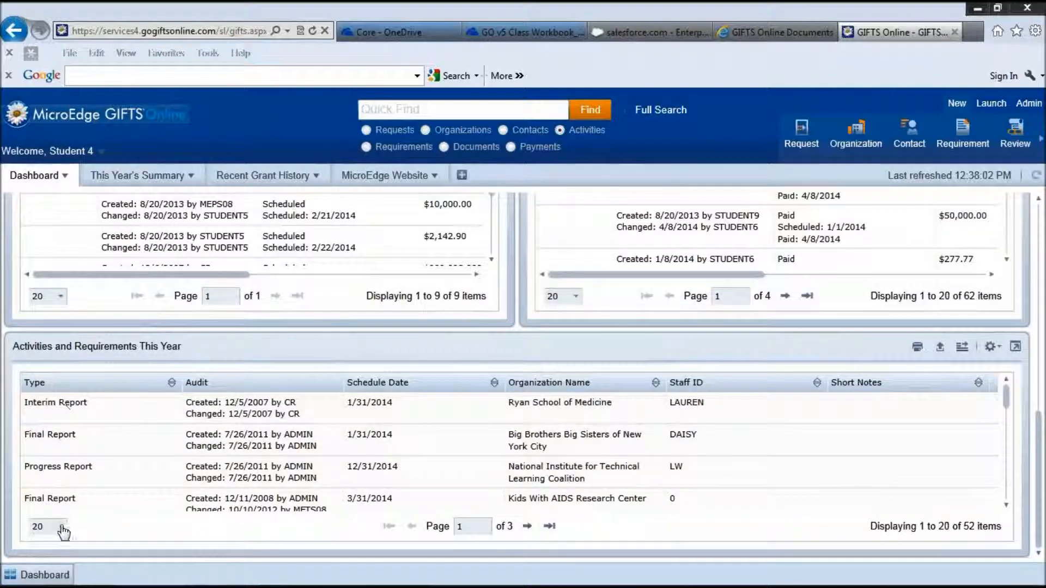
left_click(60, 527)
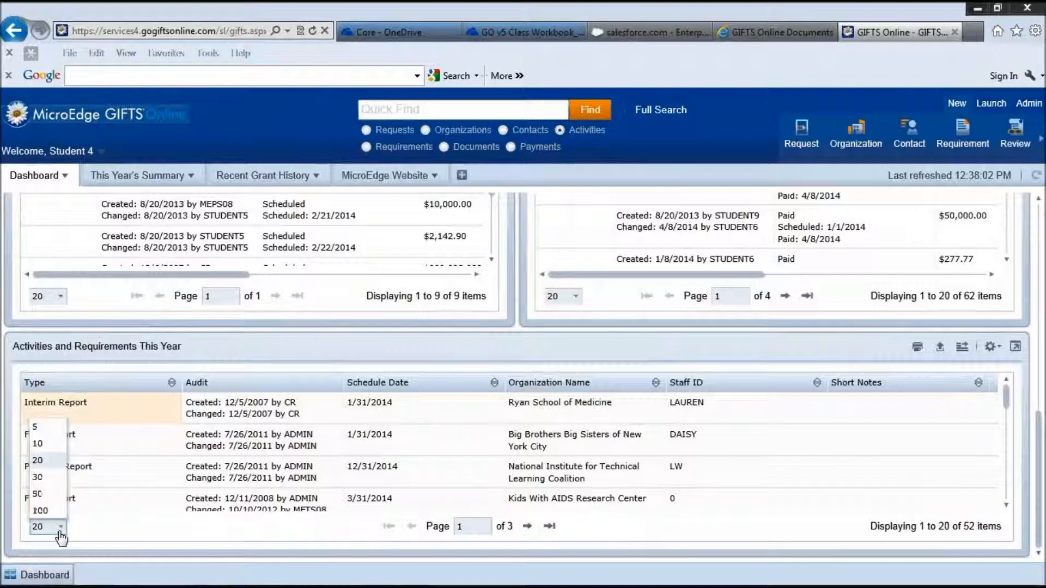
mouse_move(41, 514)
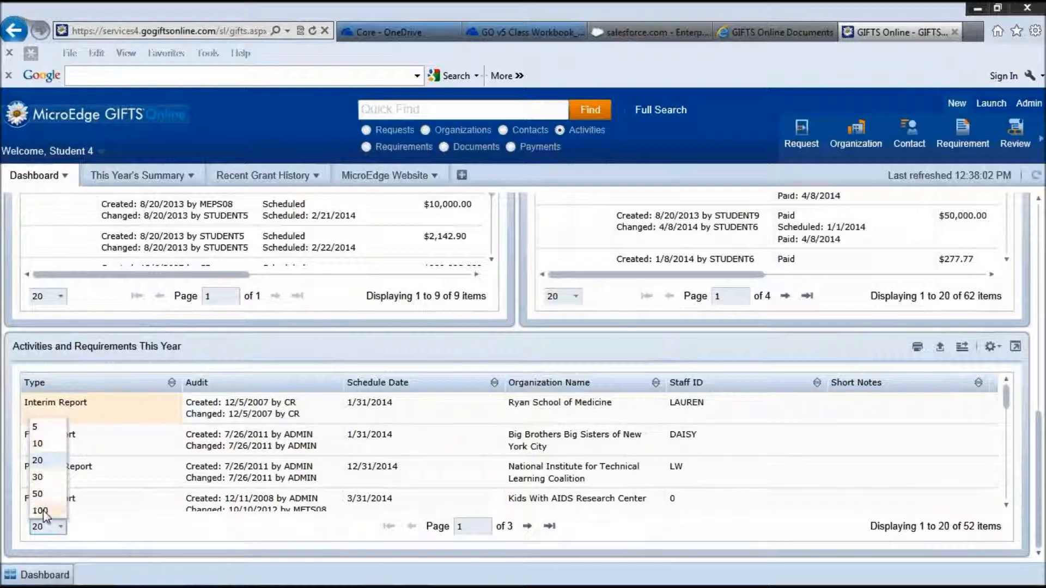
mouse_move(450, 541)
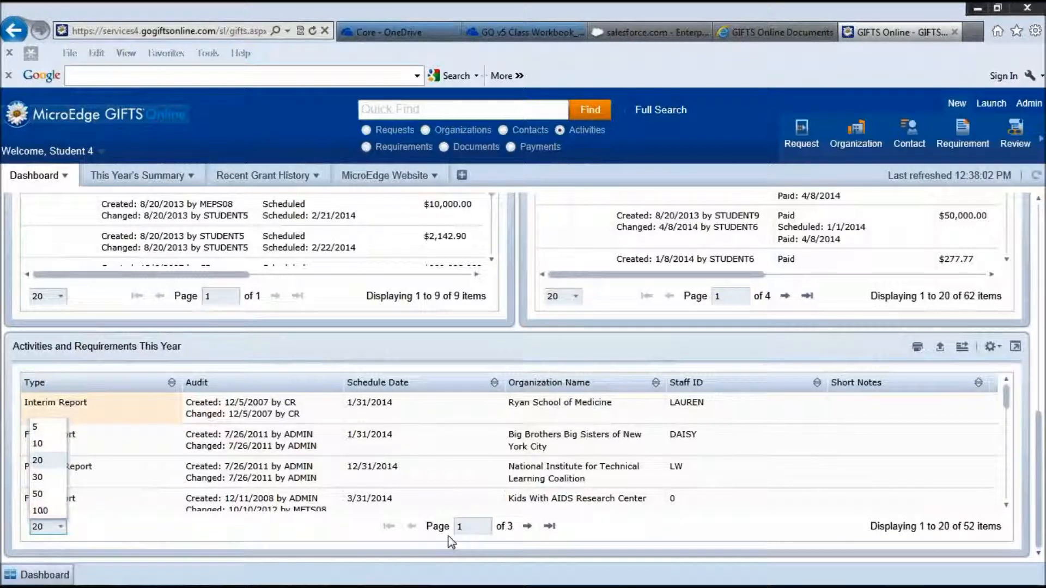
mouse_move(556, 544)
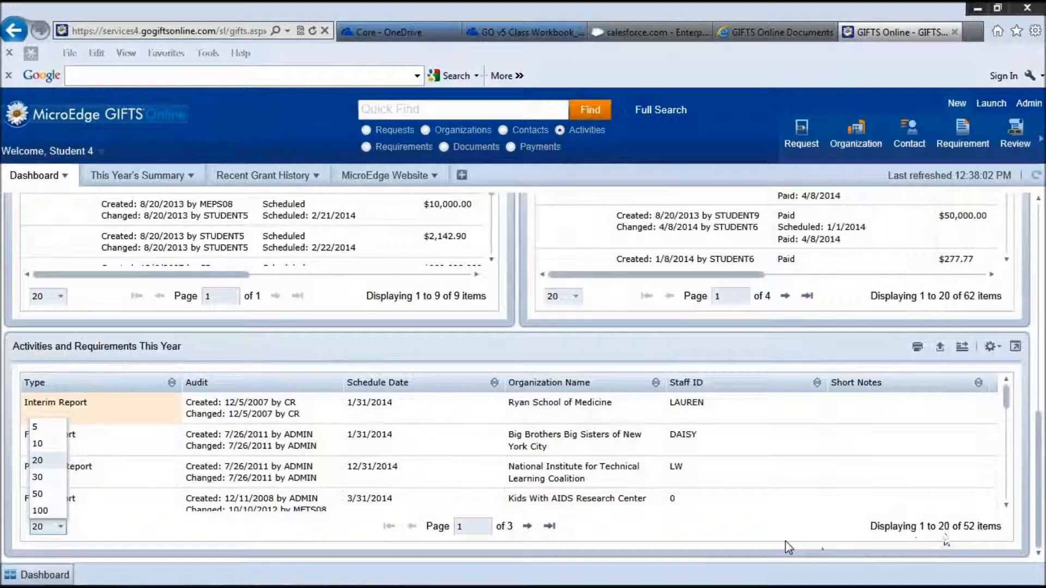
mouse_move(1005, 544)
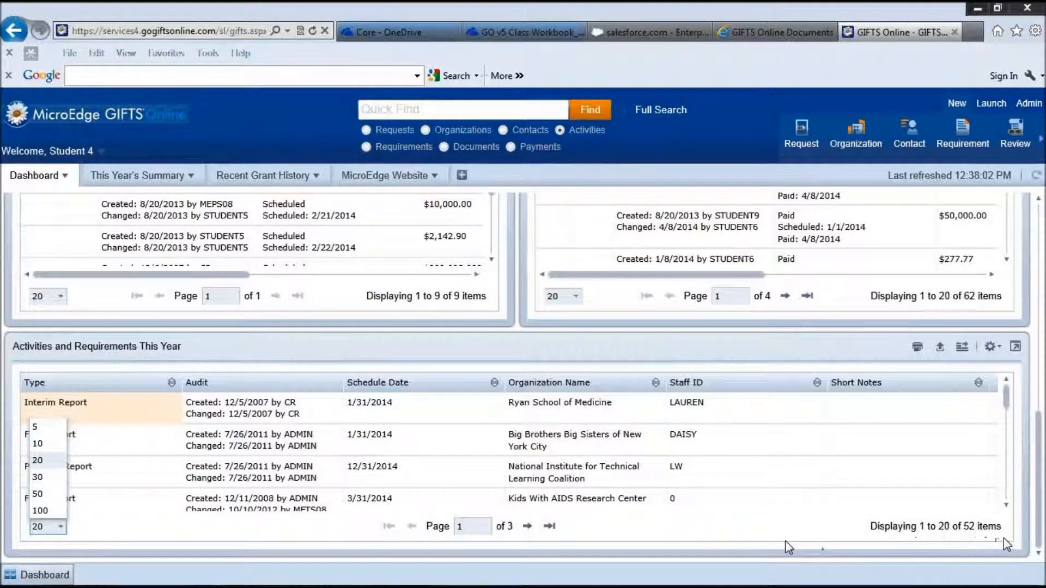
mouse_move(926, 428)
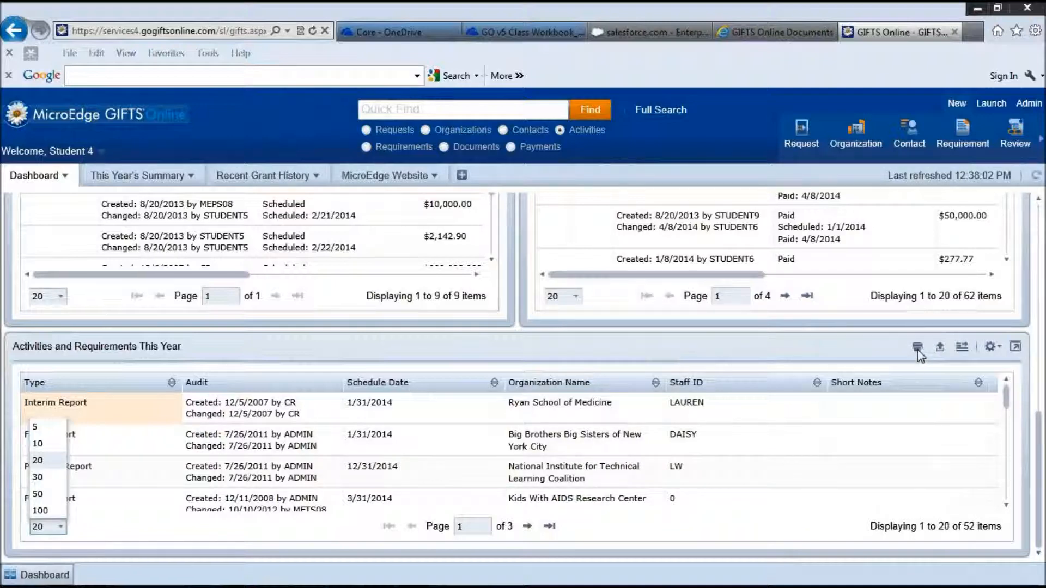
mouse_move(928, 359)
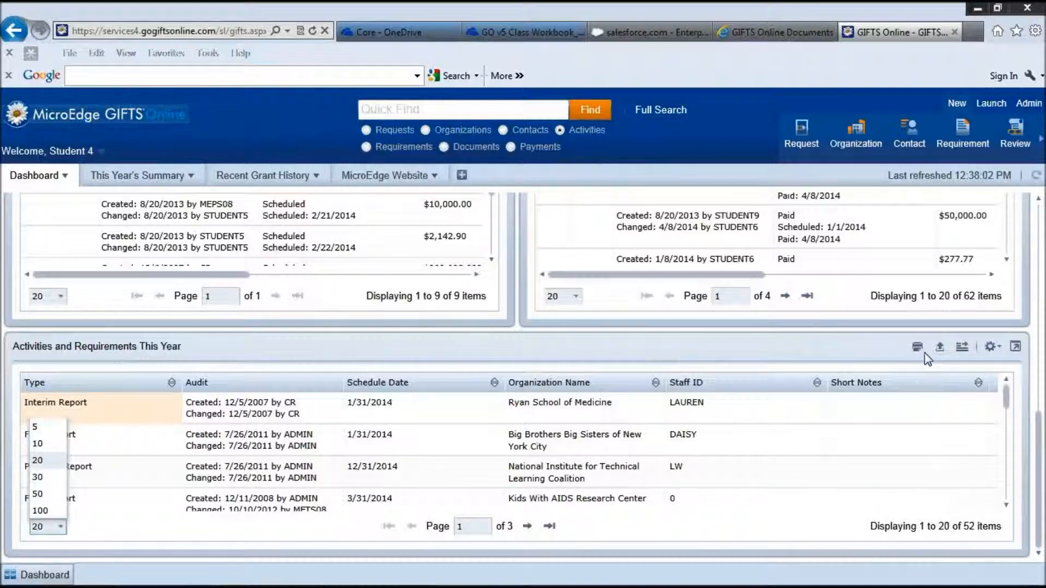
mouse_move(938, 351)
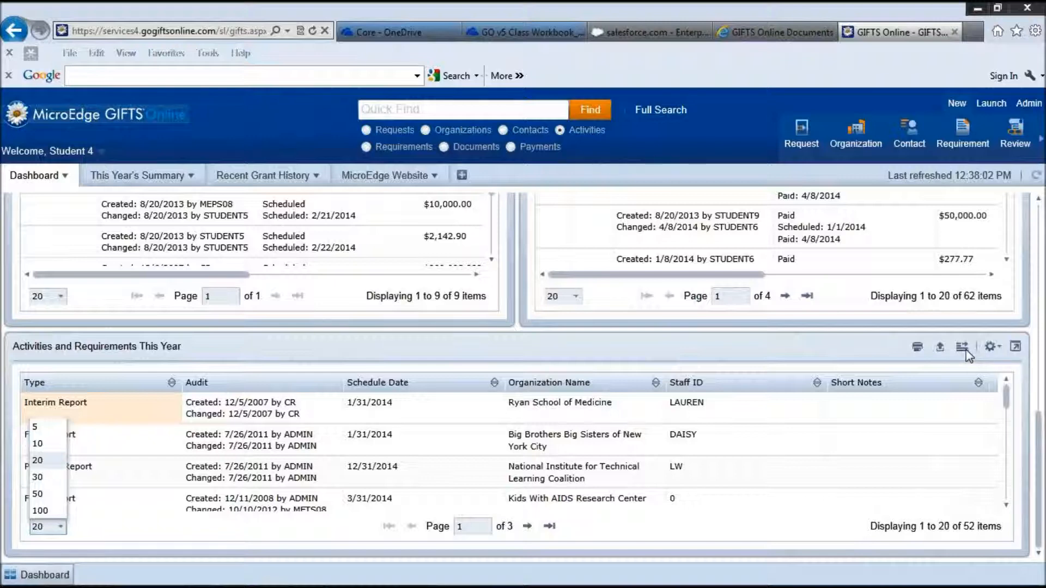
mouse_move(1001, 353)
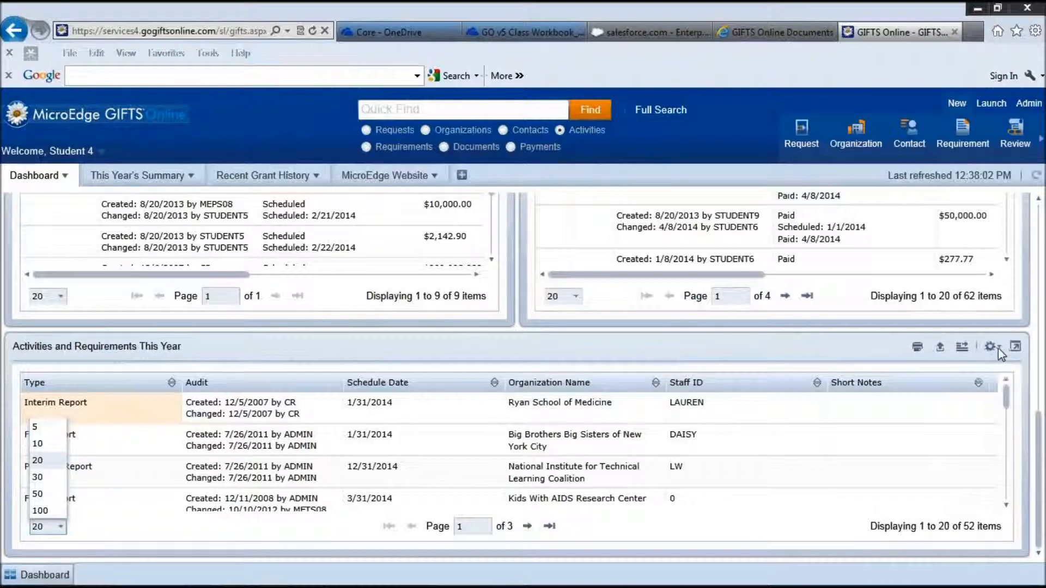
Show the Activities panel's gear menu with Configure, Publish, Remove and Move
left_click(993, 346)
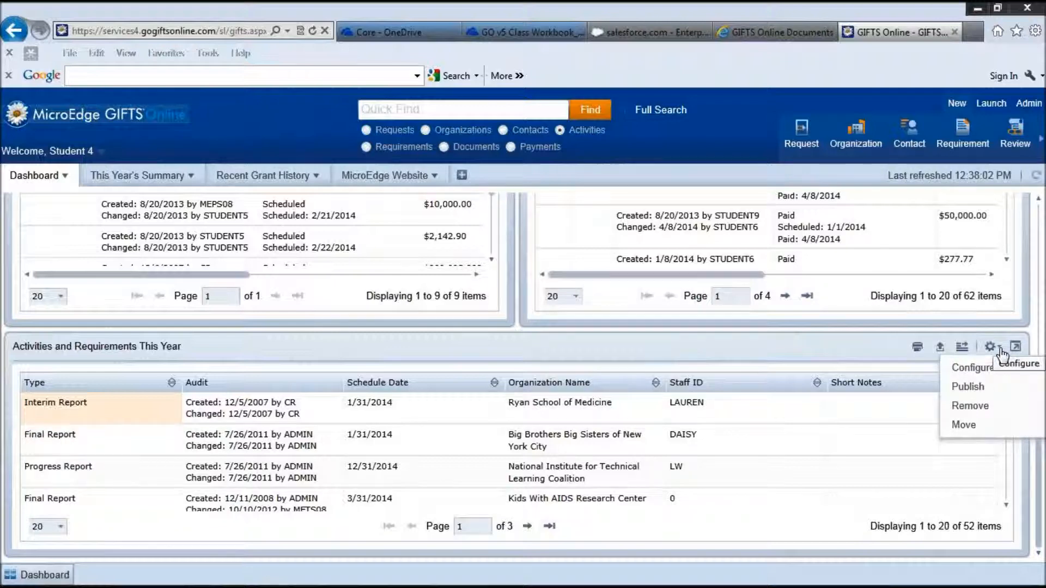
mouse_move(974, 367)
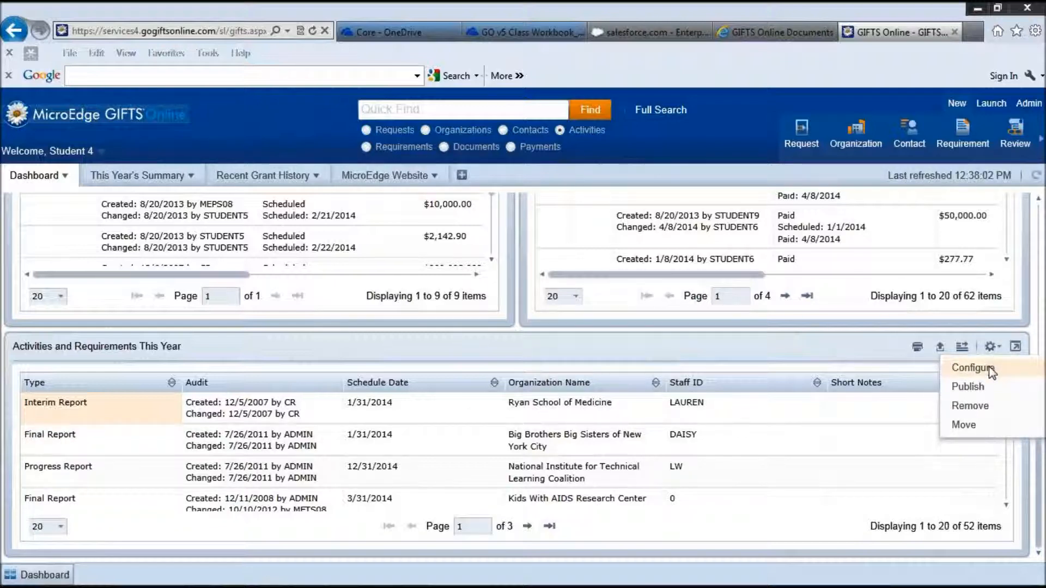
mouse_move(967, 387)
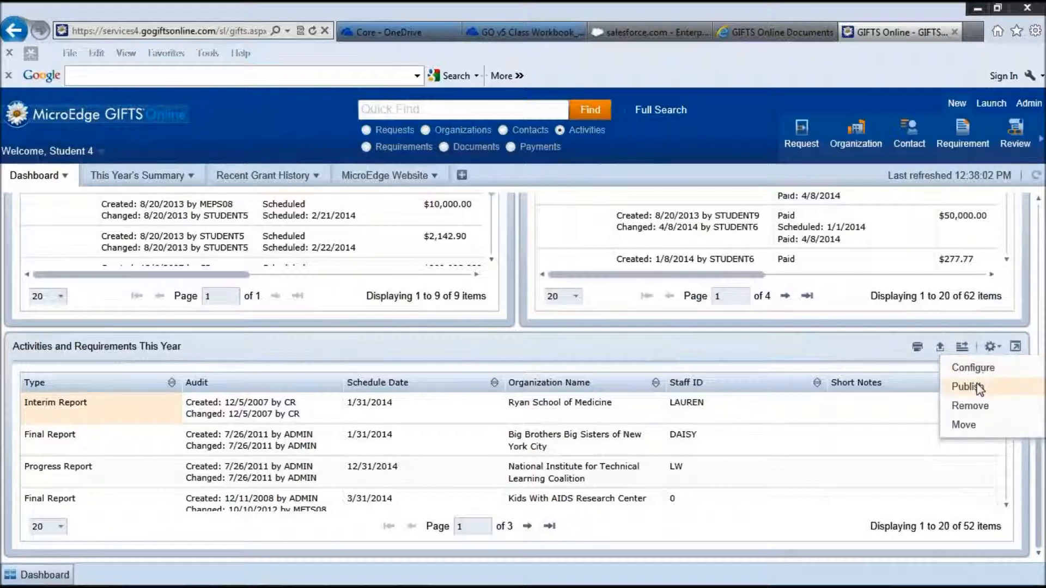
mouse_move(963, 424)
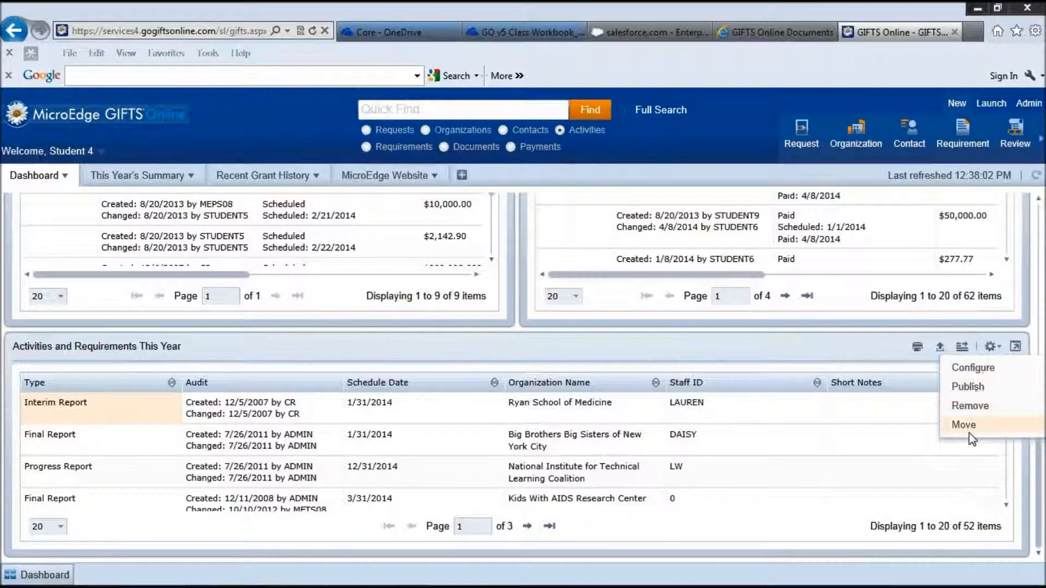
mouse_move(1032, 411)
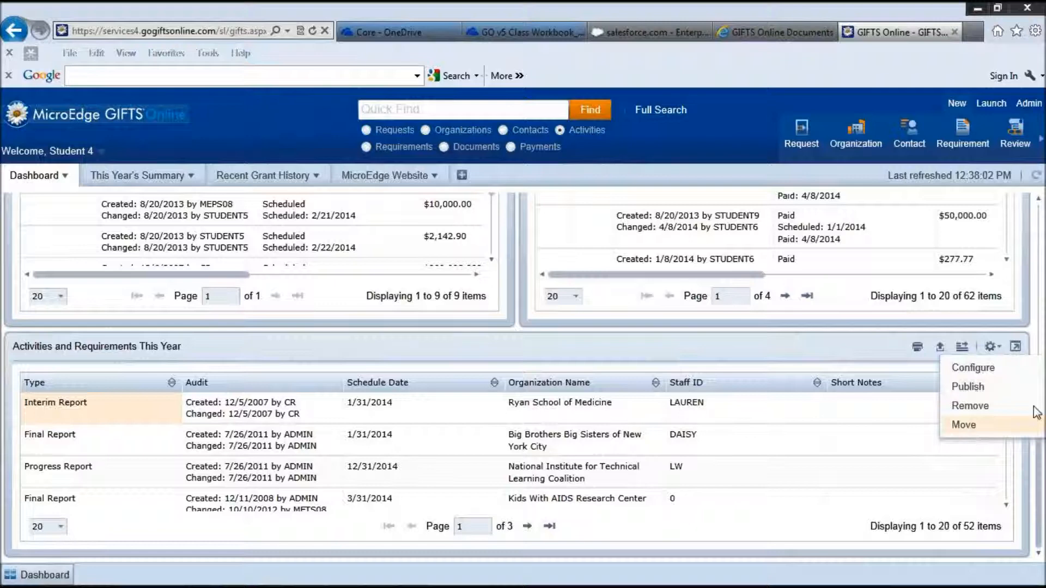
mouse_move(1016, 346)
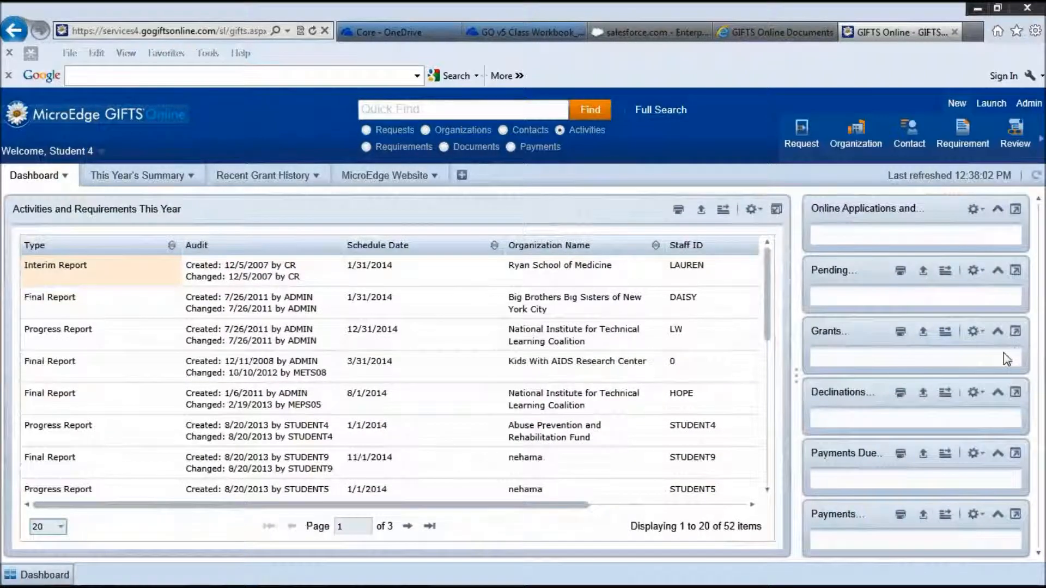
mouse_move(874, 276)
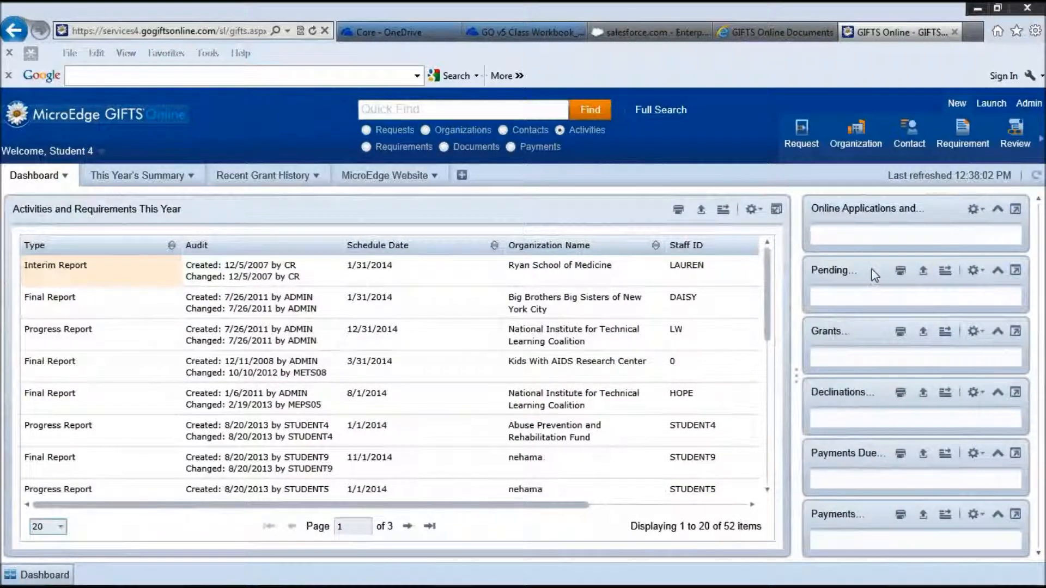
mouse_move(776, 209)
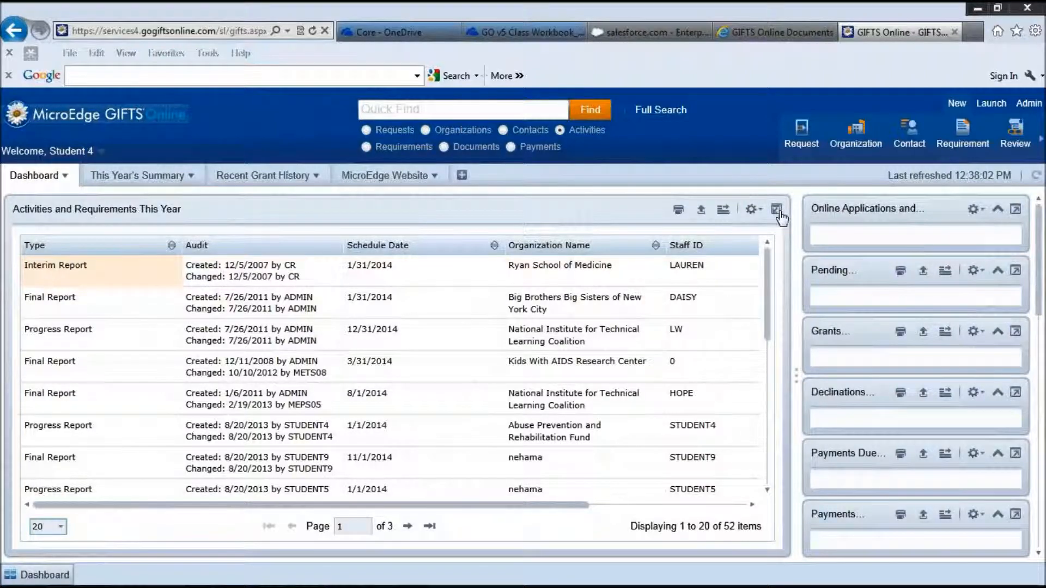
Restore the maximized Activities and Requirements part to the normal multi-panel dashboard
left_click(777, 209)
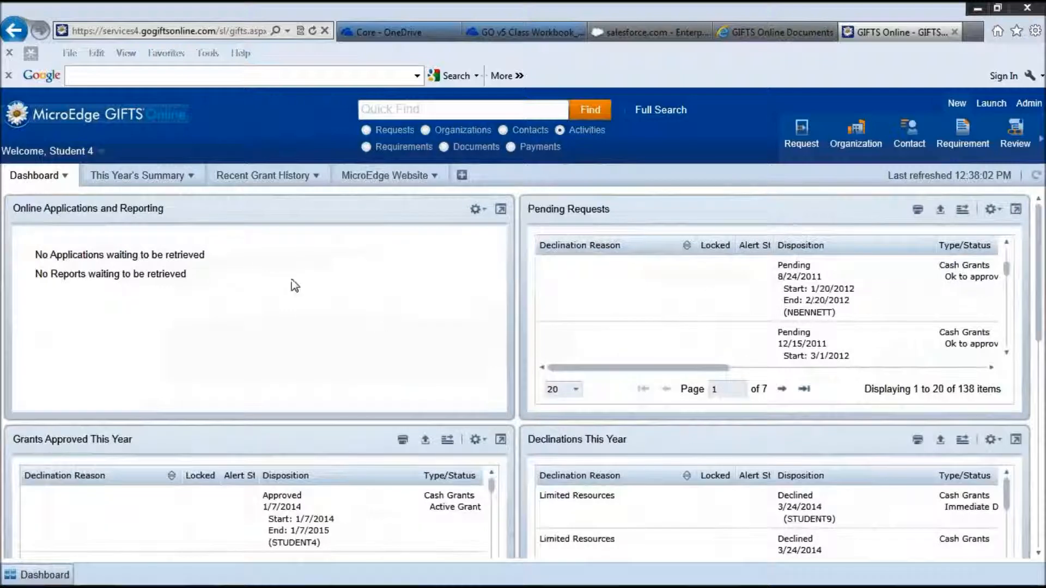
Switch to This Year's Summary and scroll through the Requests and Payments charts
left_click(138, 175)
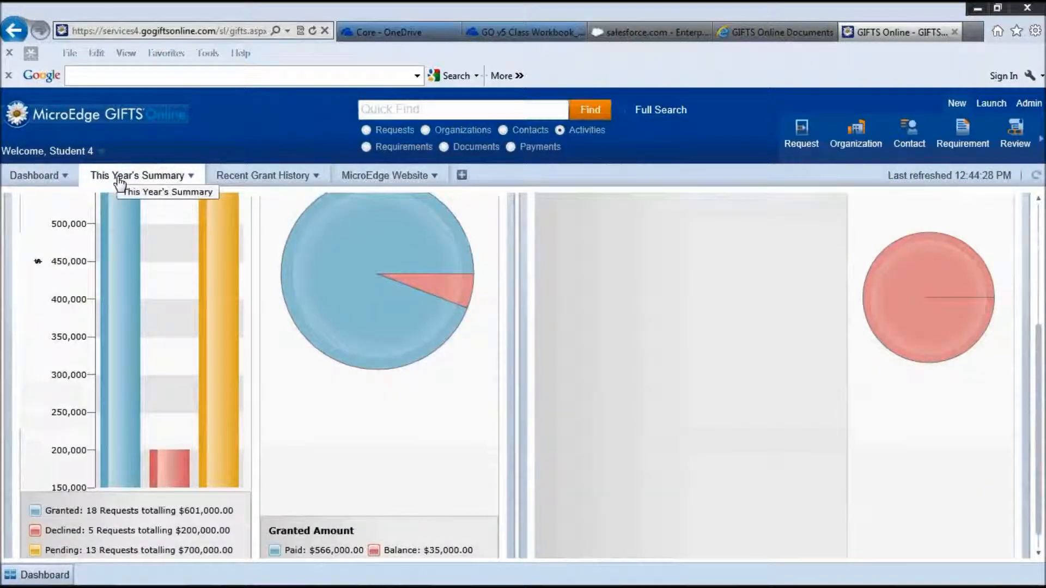
mouse_move(439, 381)
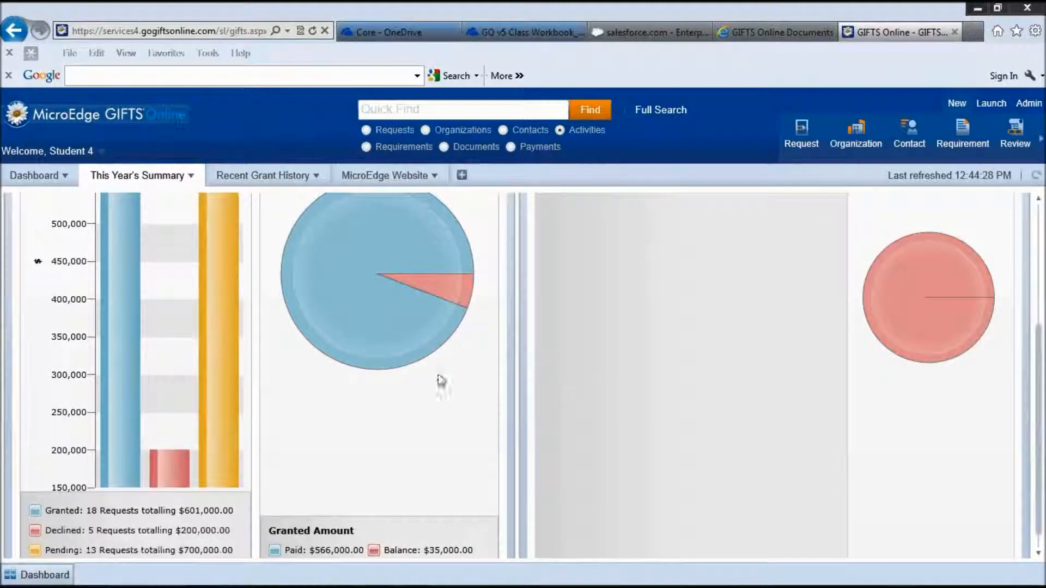
scroll("up", 3)
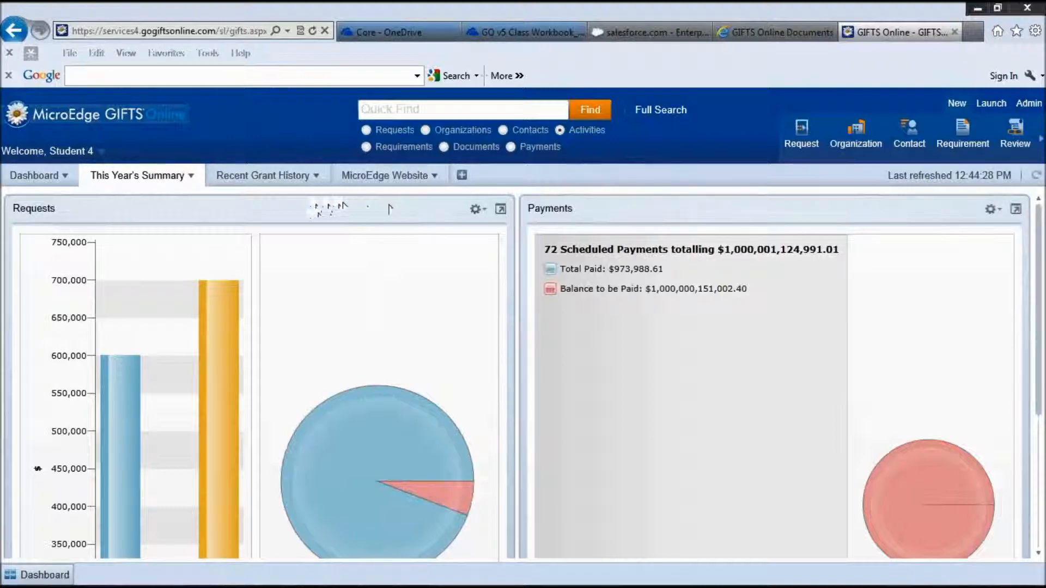
mouse_move(231, 229)
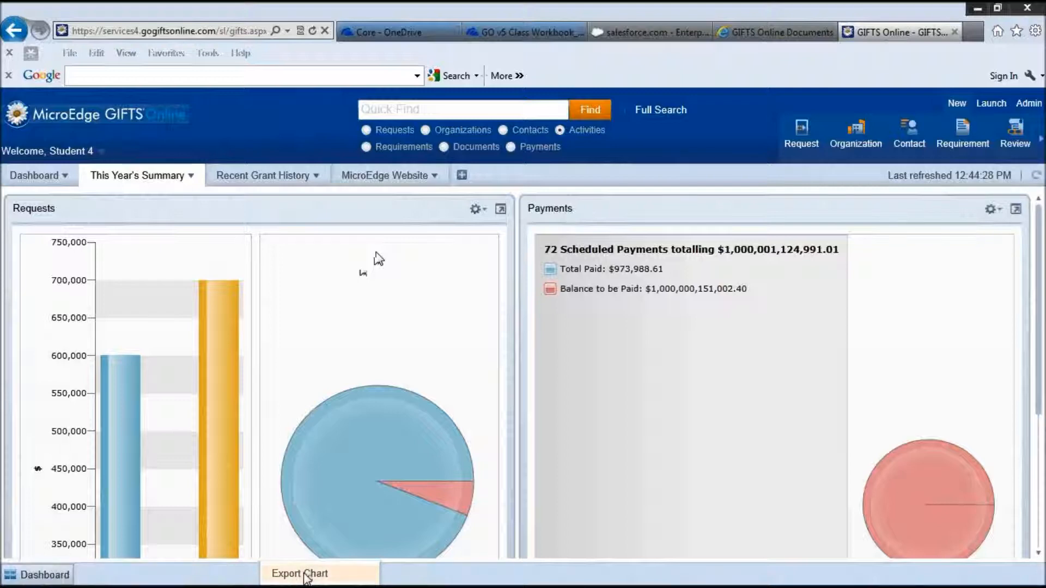
mouse_move(273, 344)
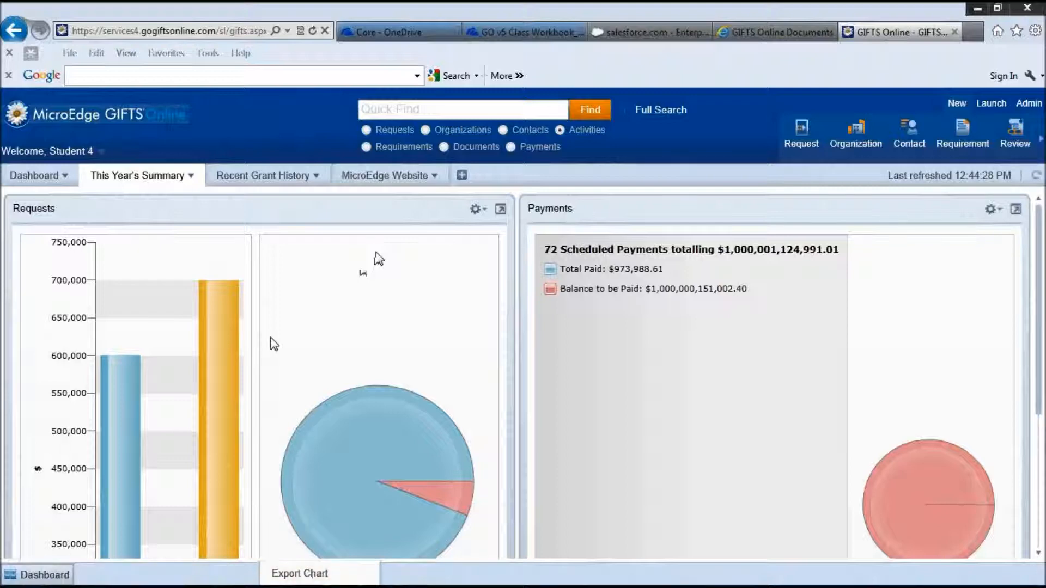
scroll("down", 3)
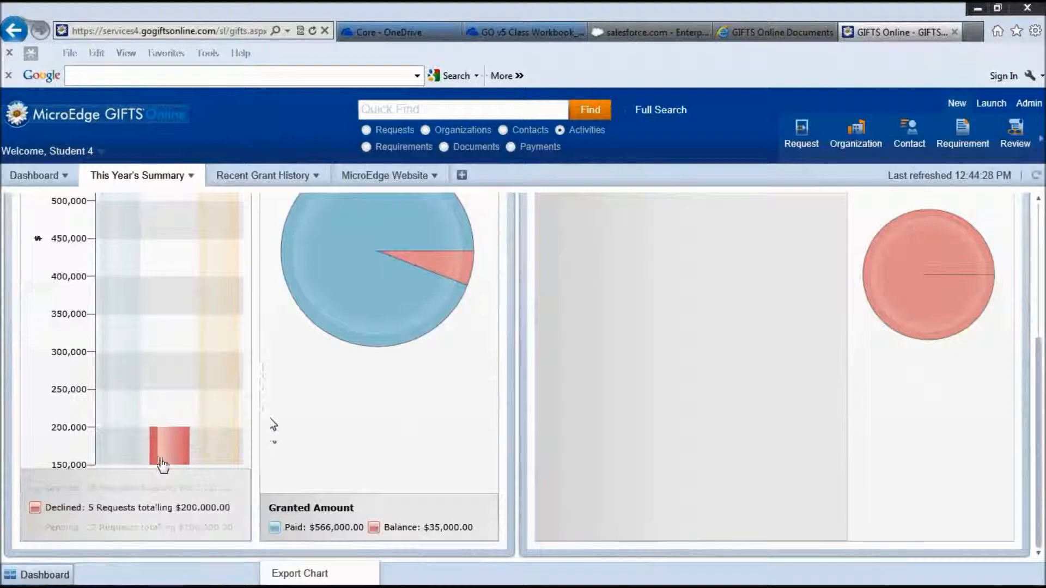
mouse_move(220, 455)
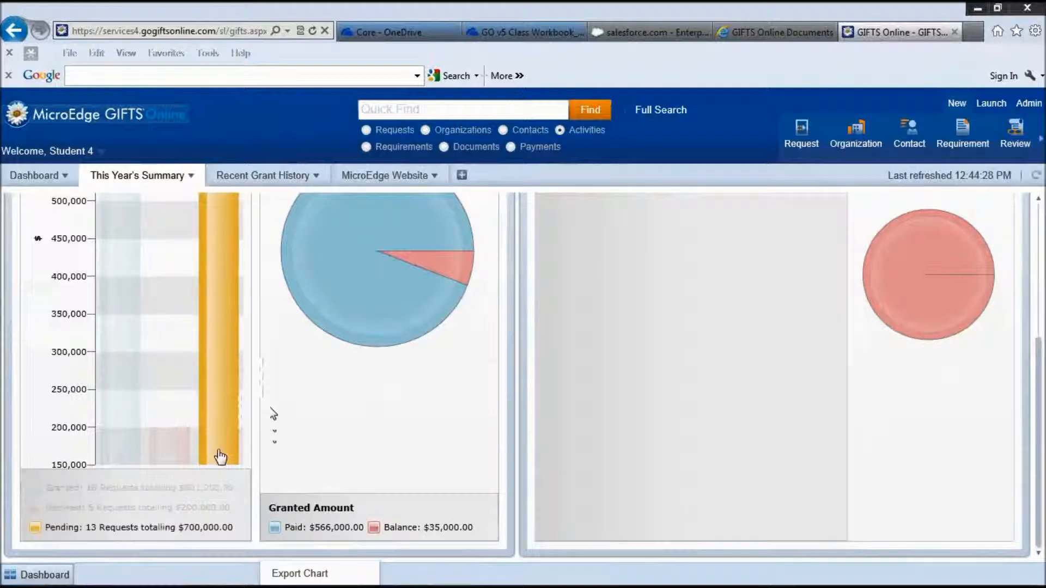
mouse_move(215, 534)
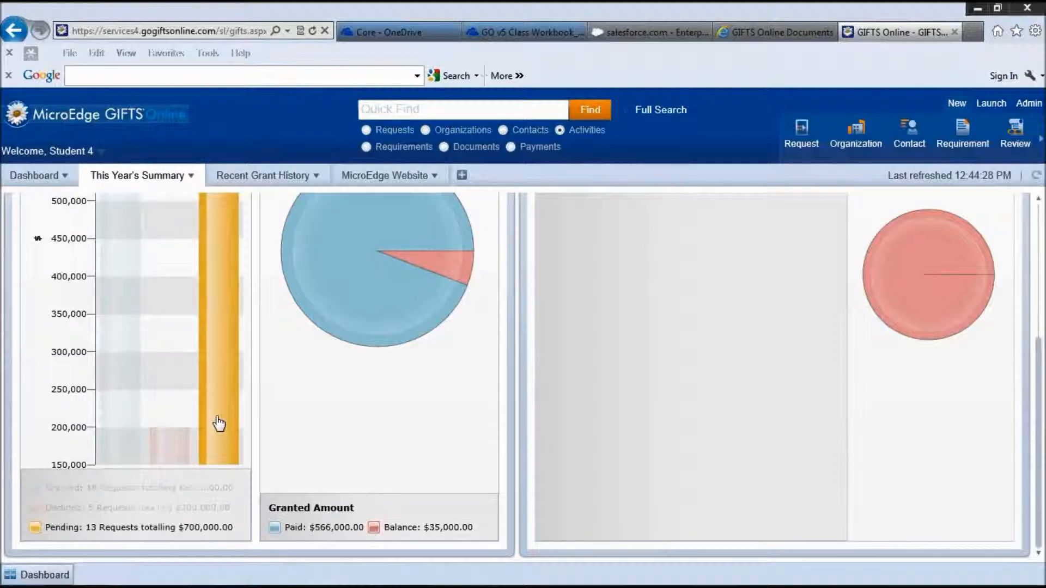
mouse_move(240, 443)
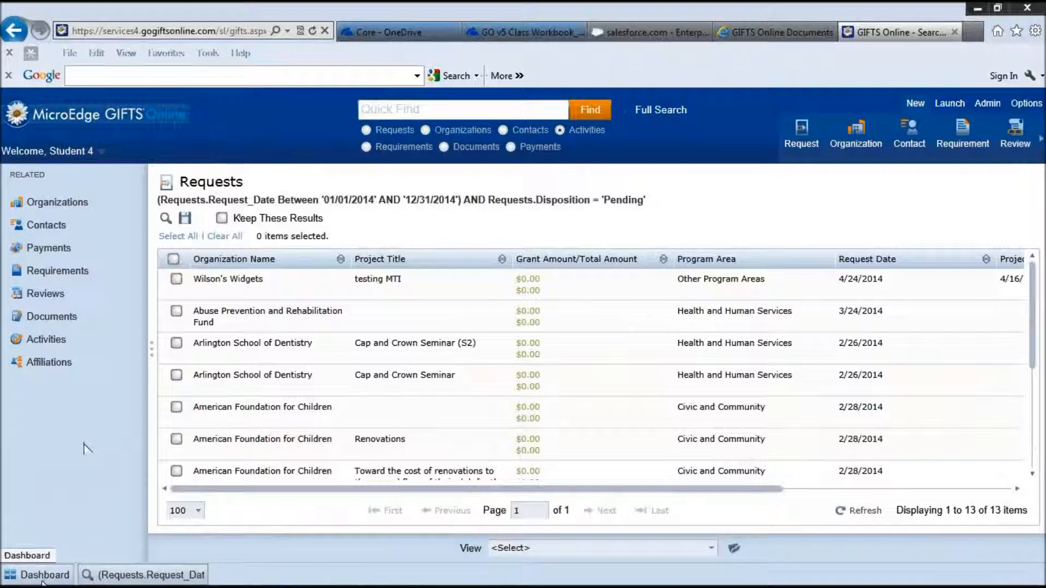
mouse_move(45, 122)
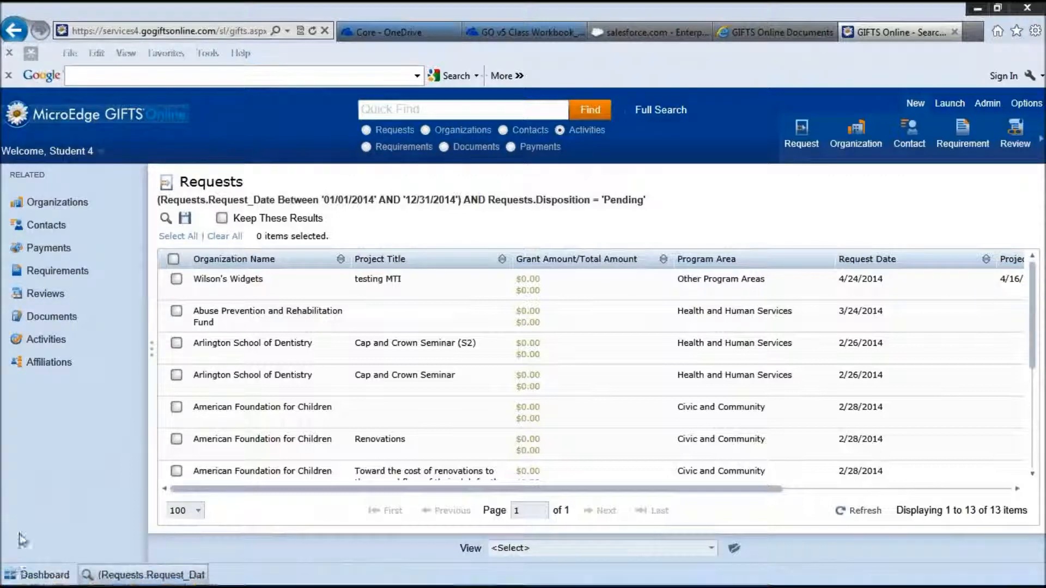
Return from the 13 pending 2014 requests results to This Year's Summary
left_click(36, 575)
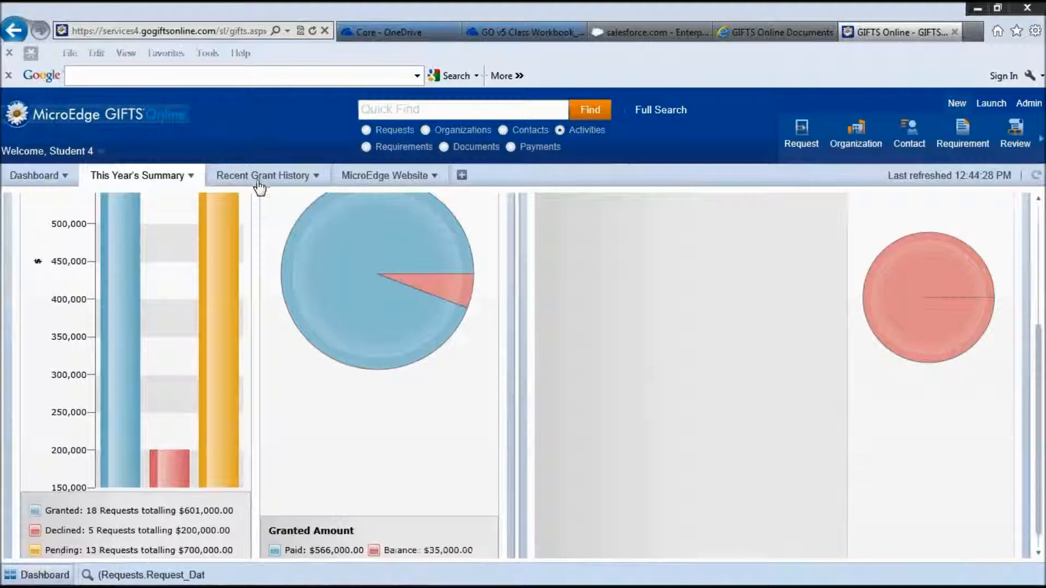
Switch to the Recent Grant History chart of yearly granted amounts
left_click(263, 175)
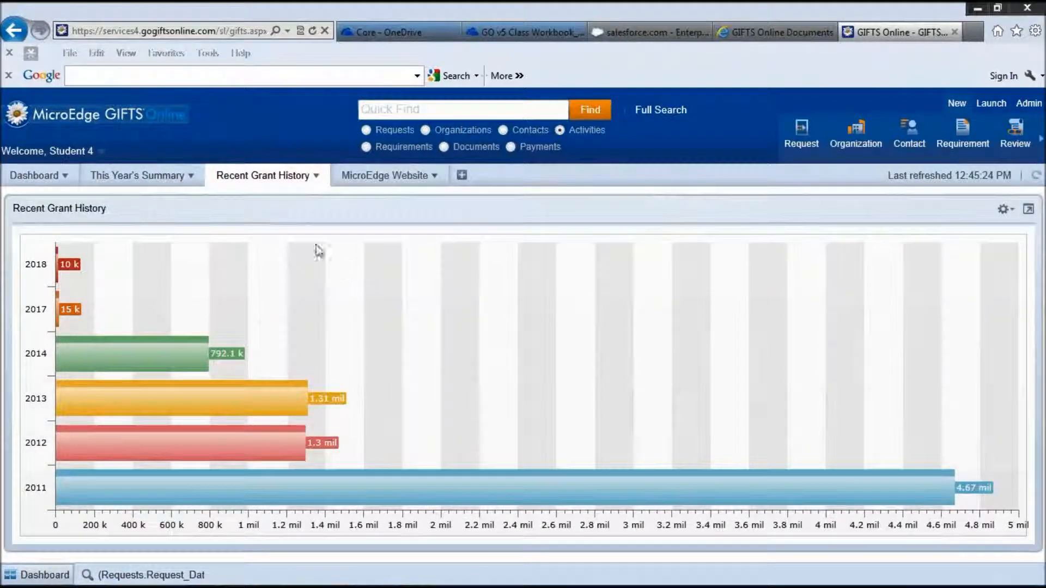
mouse_move(164, 273)
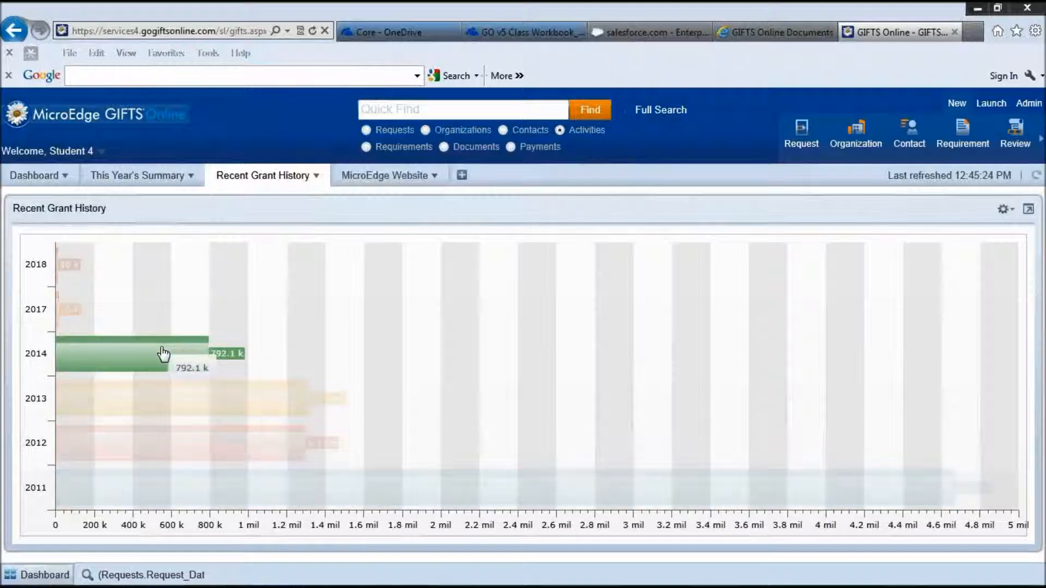
mouse_move(160, 392)
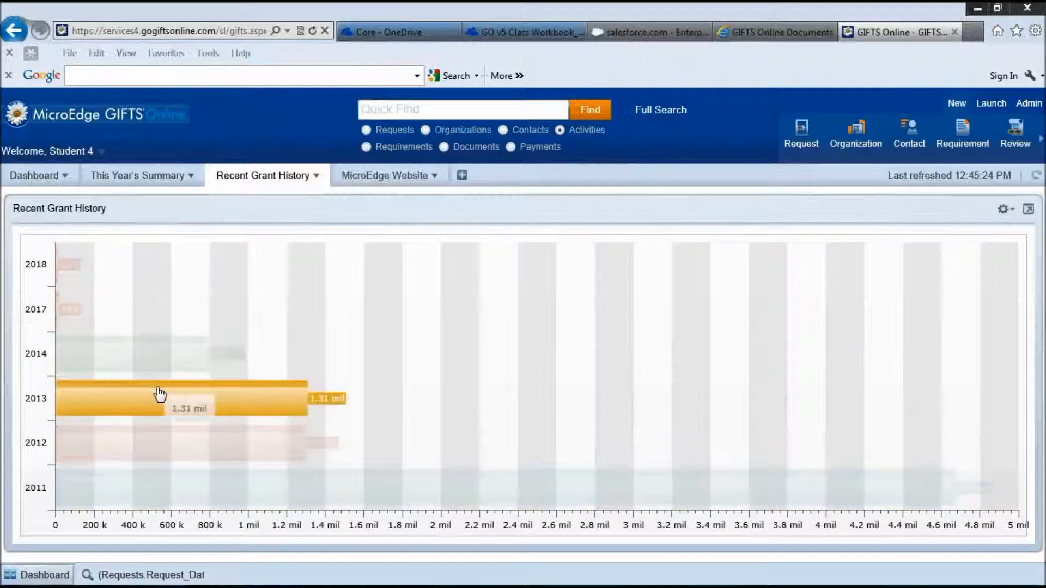
mouse_move(160, 443)
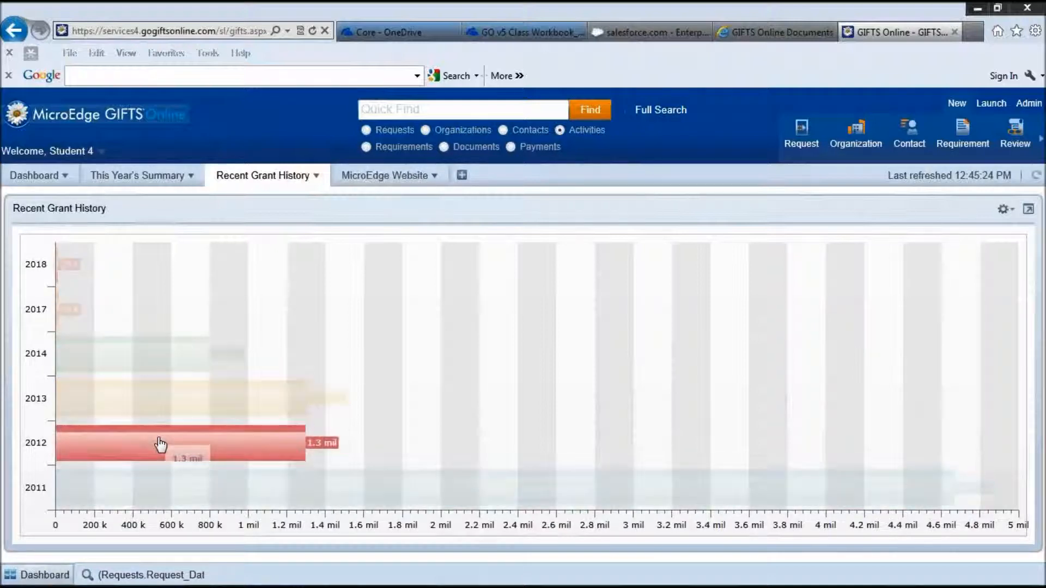
mouse_move(153, 452)
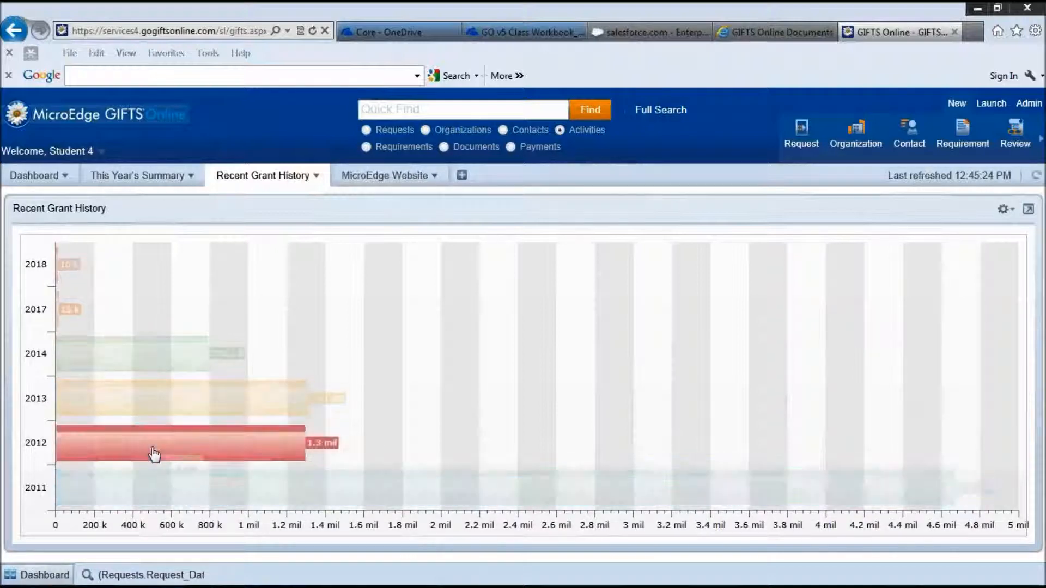
mouse_move(150, 403)
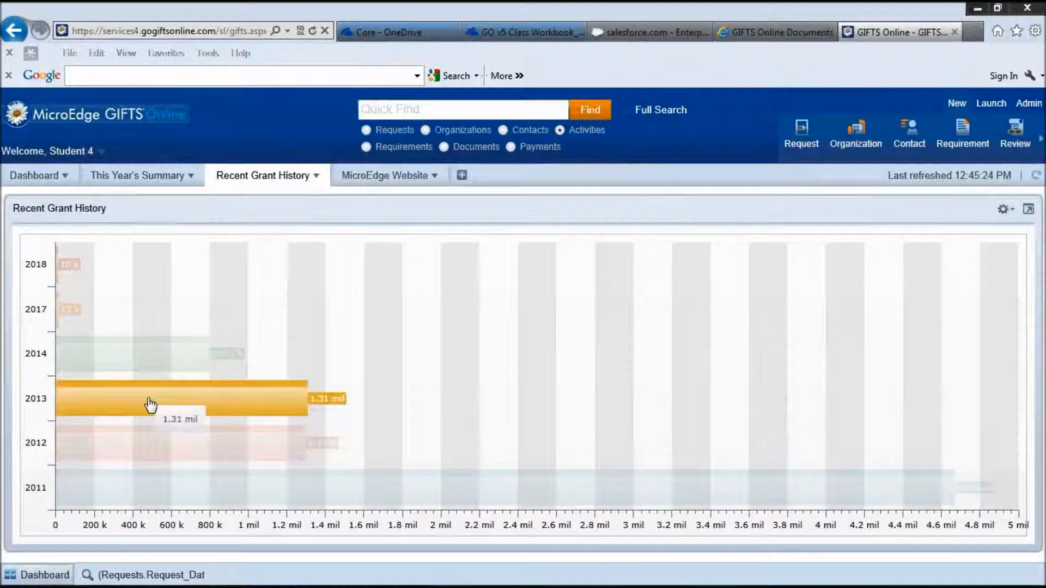
mouse_move(152, 410)
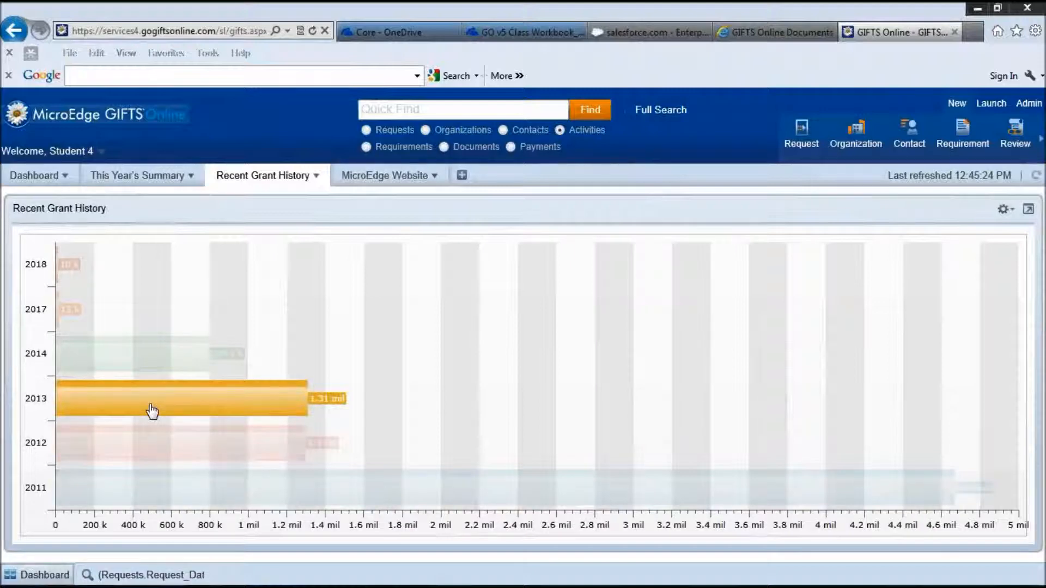
List the 39 approved requests behind the 2013 bar
left_click(180, 398)
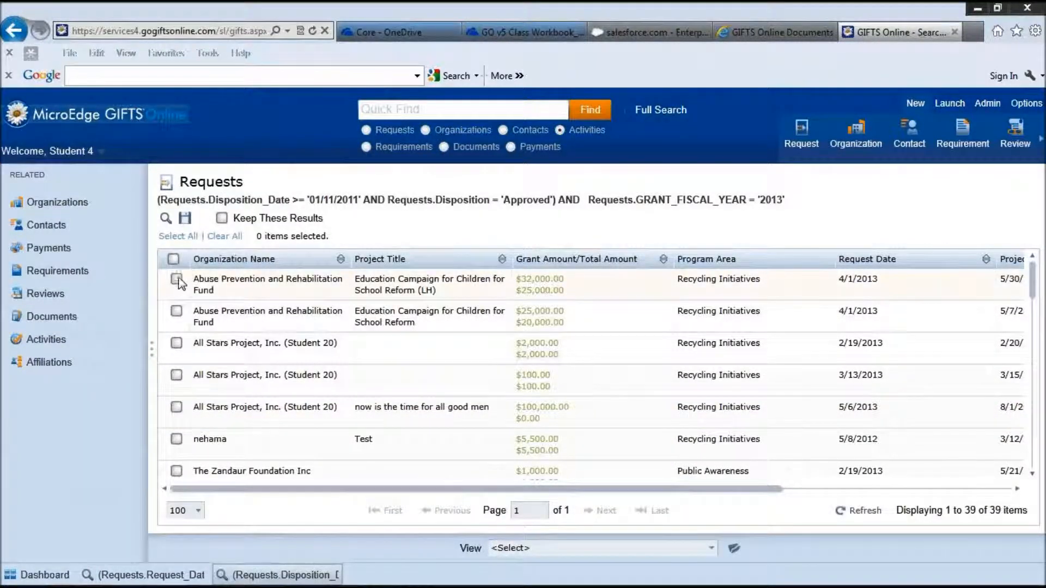
mouse_move(93, 519)
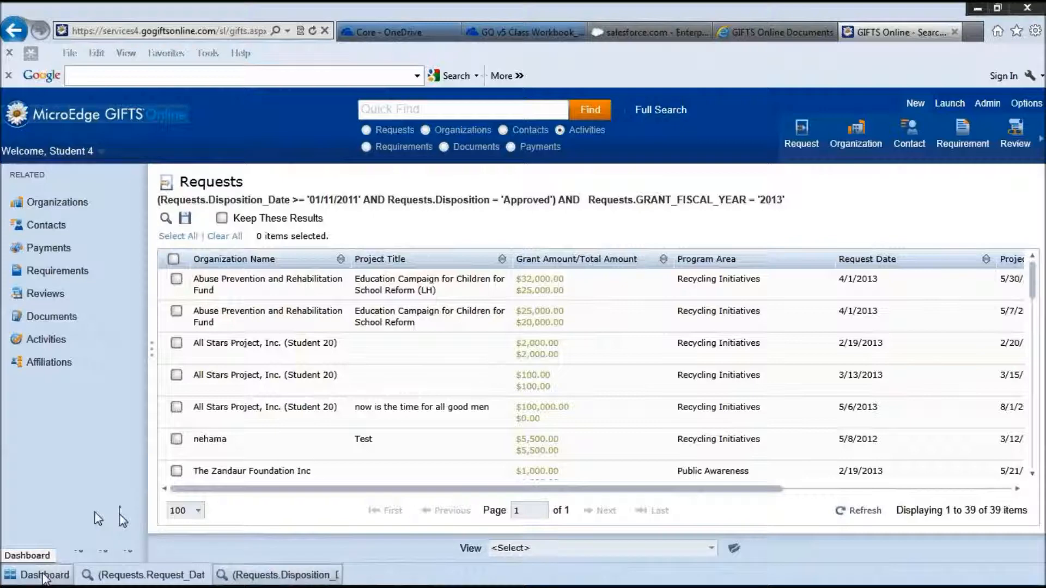
Return from the 2013 approved requests results to the Recent Grant History chart
left_click(38, 575)
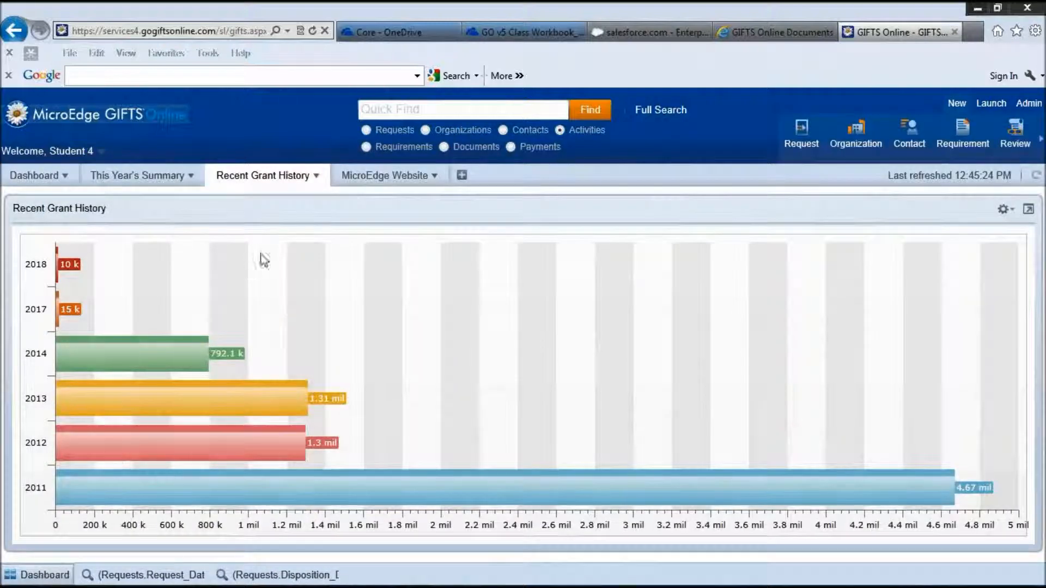
mouse_move(383, 175)
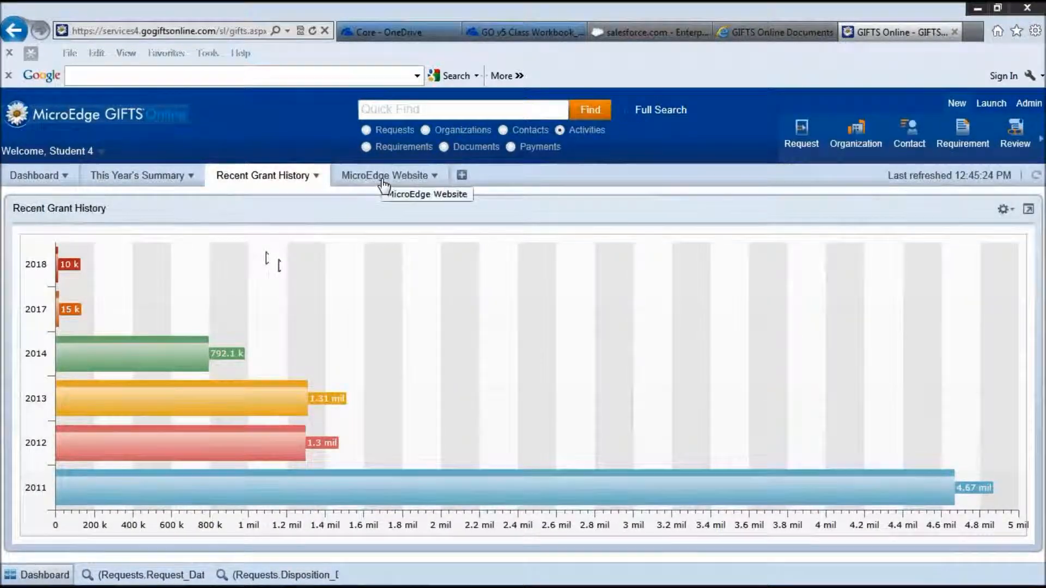
Display the MicroEdge homepage in the MicroEdge Website web clipping tab
left_click(386, 175)
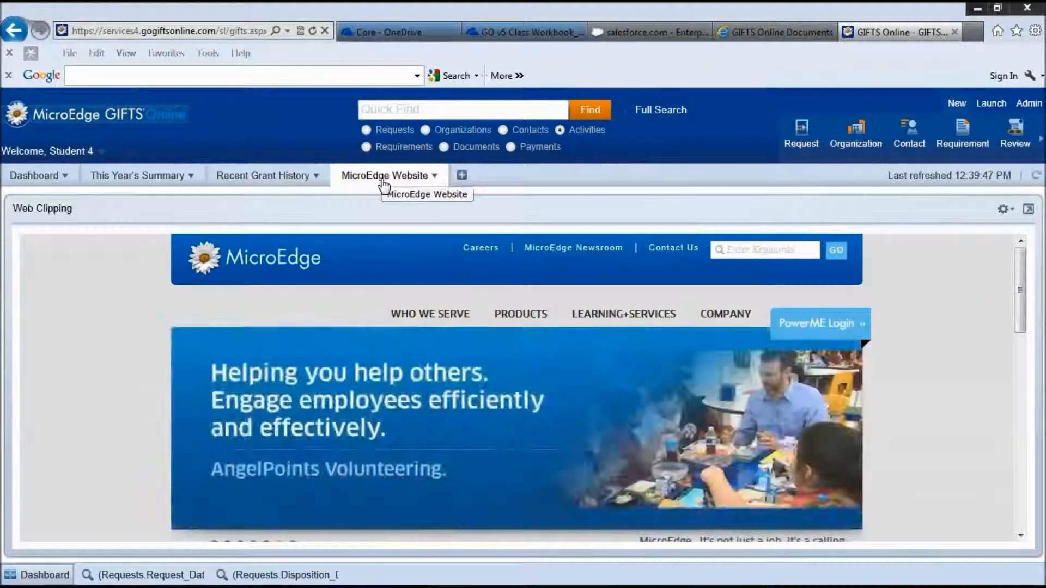
mouse_move(411, 203)
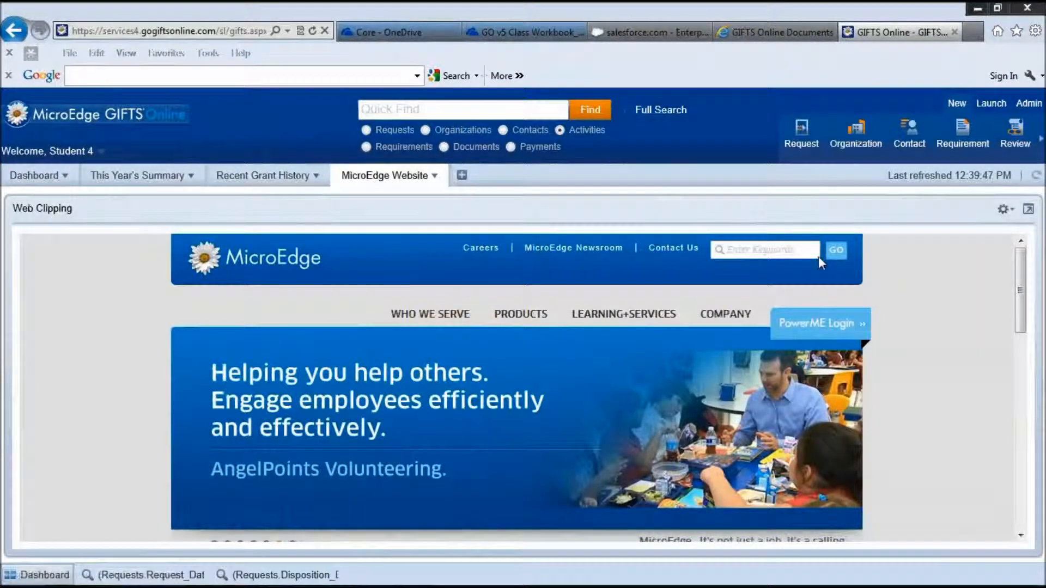
mouse_move(820, 323)
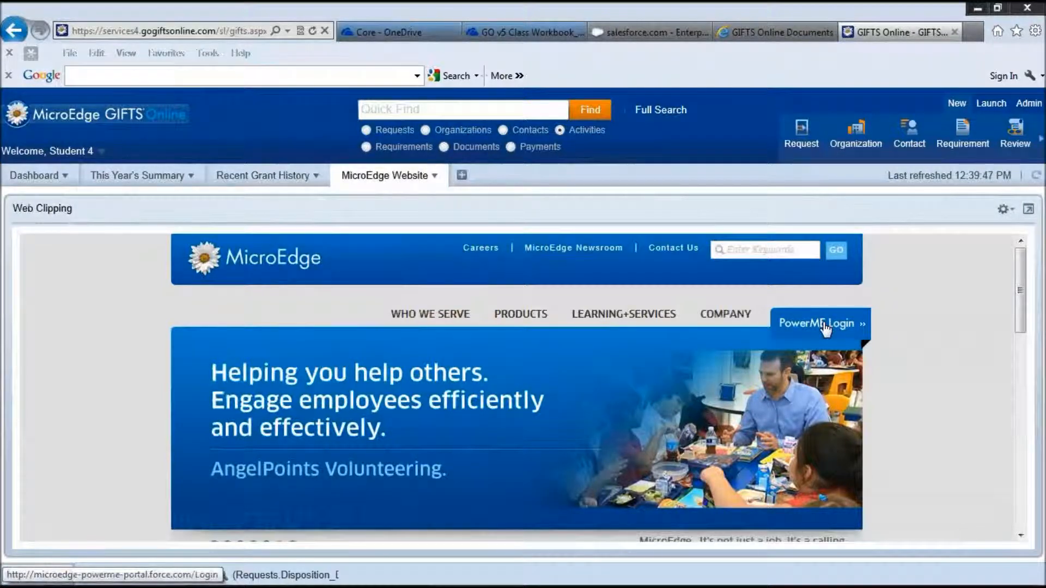